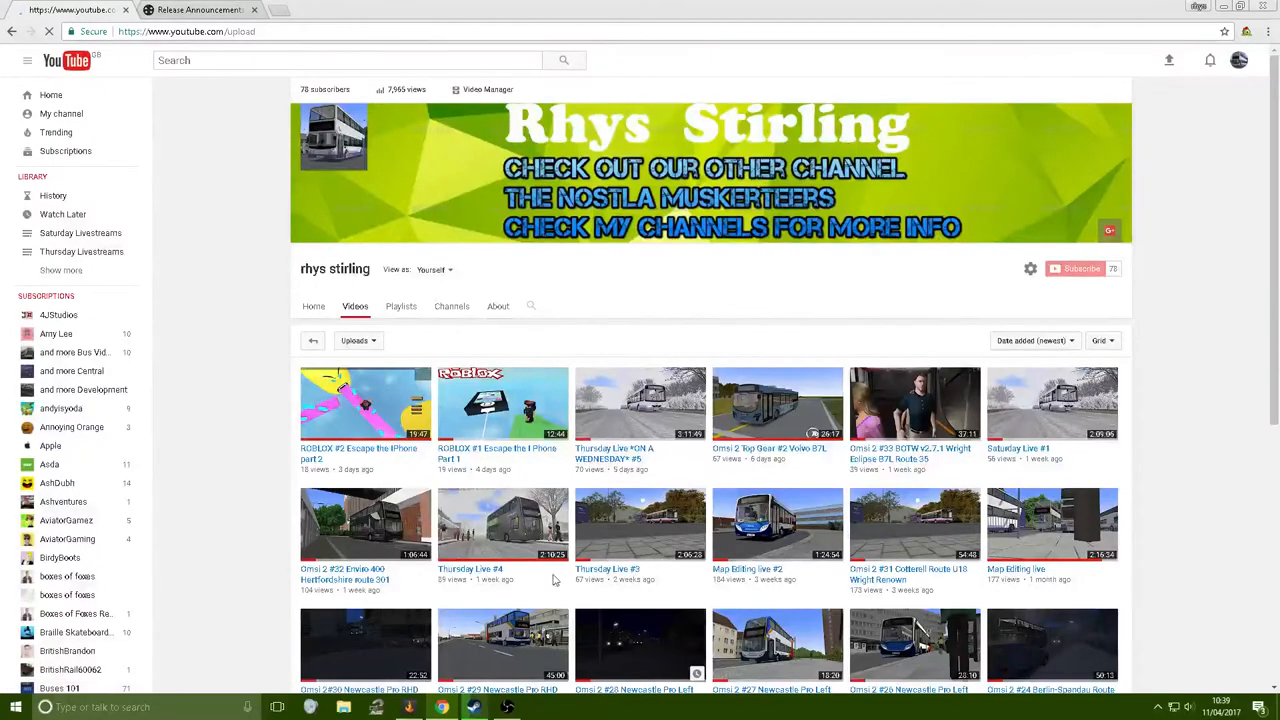
Bring the FellowsFilm forum's Release Announcements and Support listing to the front
click(1168, 60)
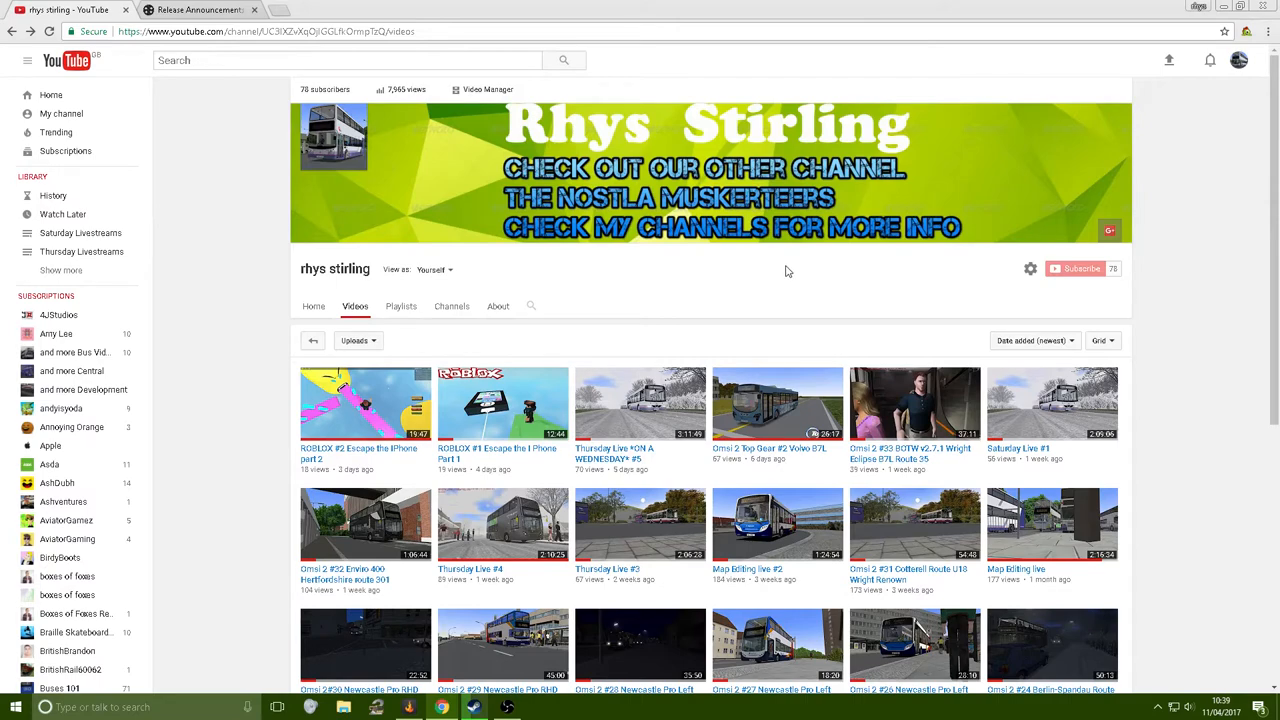
scroll(down, 3)
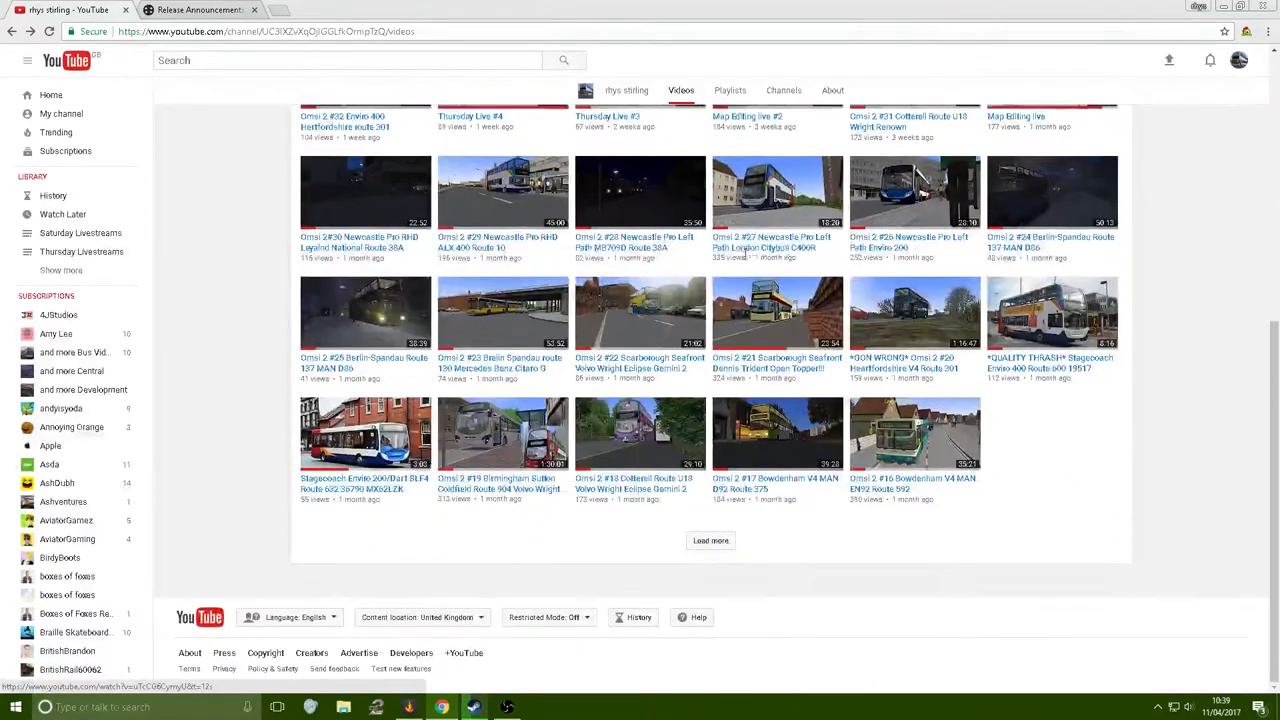
scroll(up, 3)
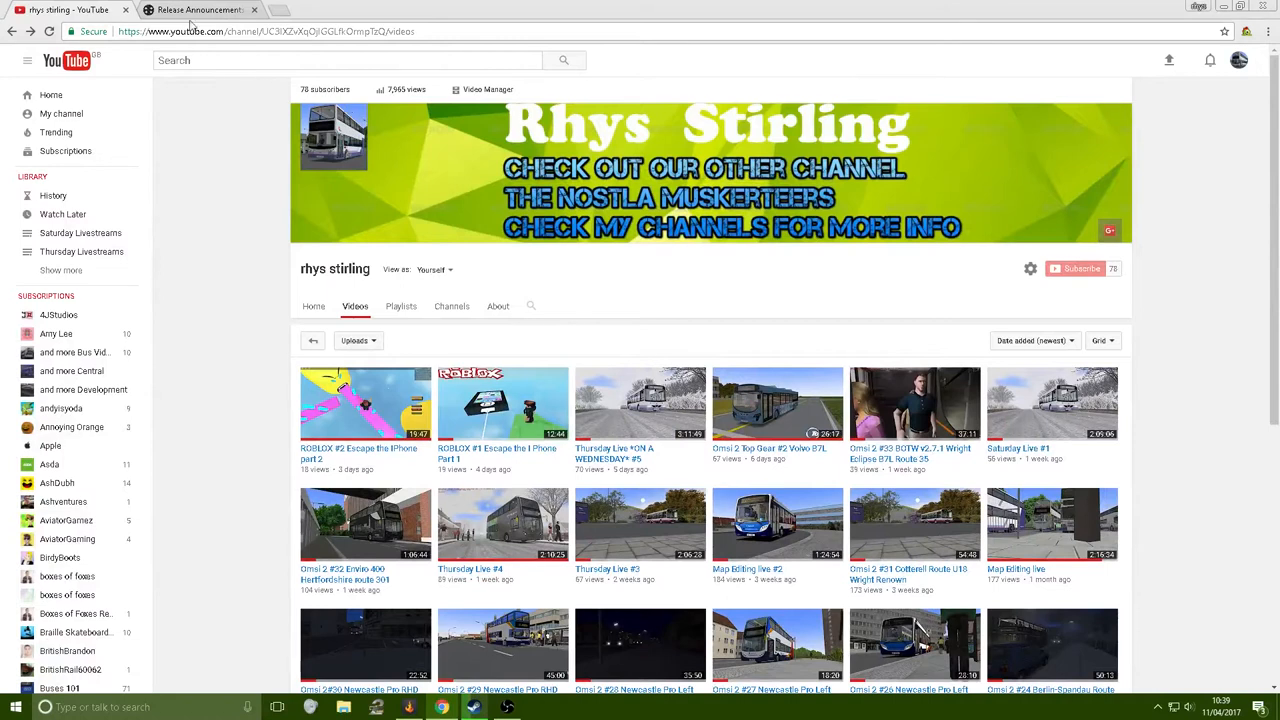
click(196, 10)
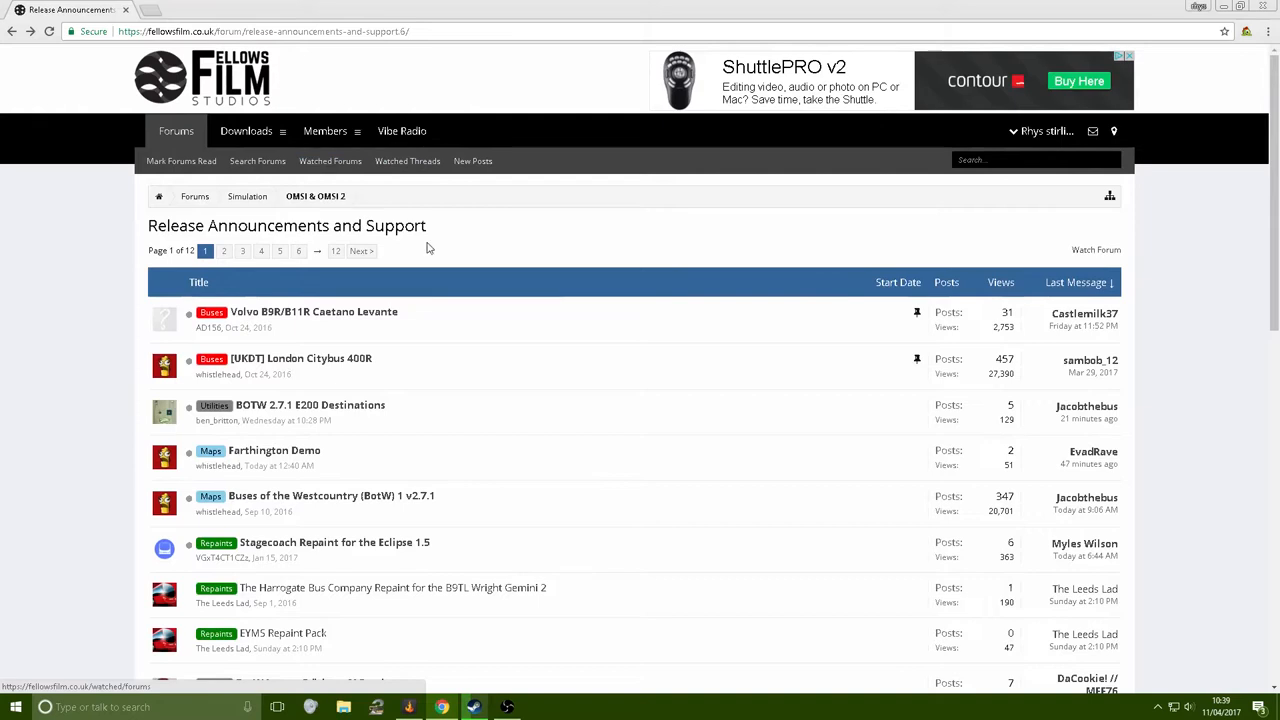
Locate the Farthington Demo release thread in the listing and select it
scroll(down, 3)
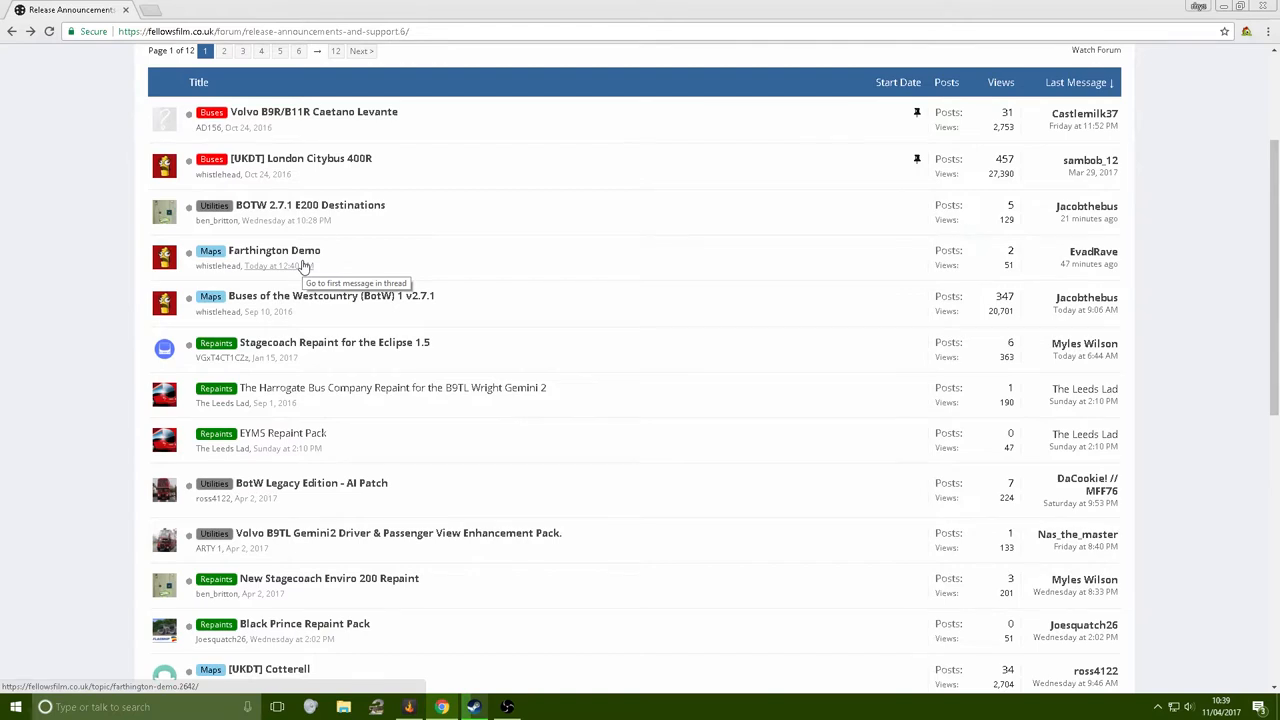
scroll(down, 3)
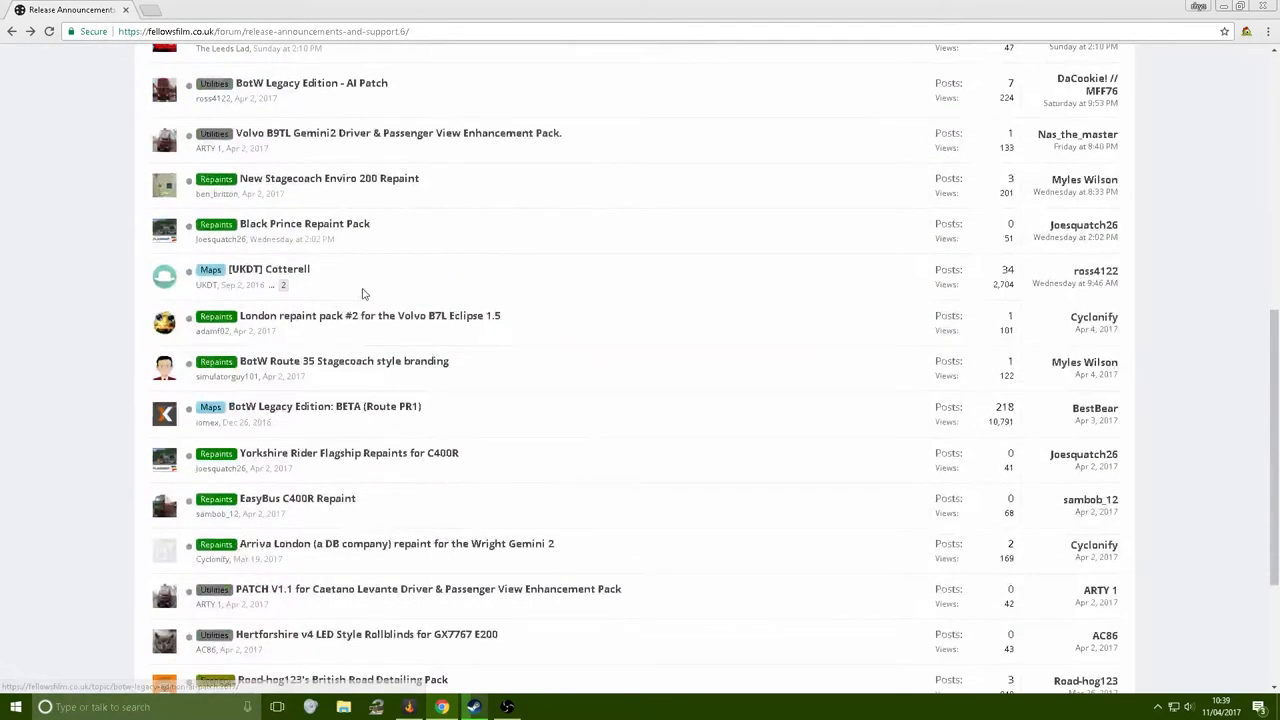
scroll(down, 3)
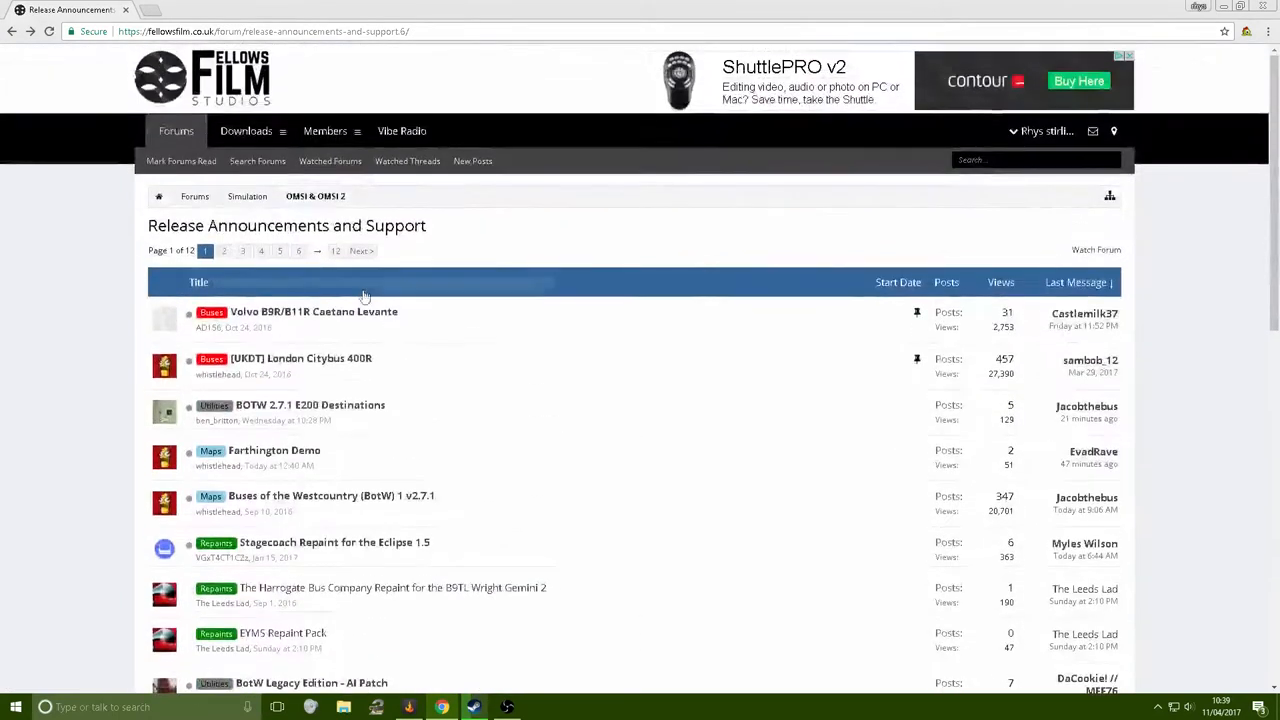
click(274, 450)
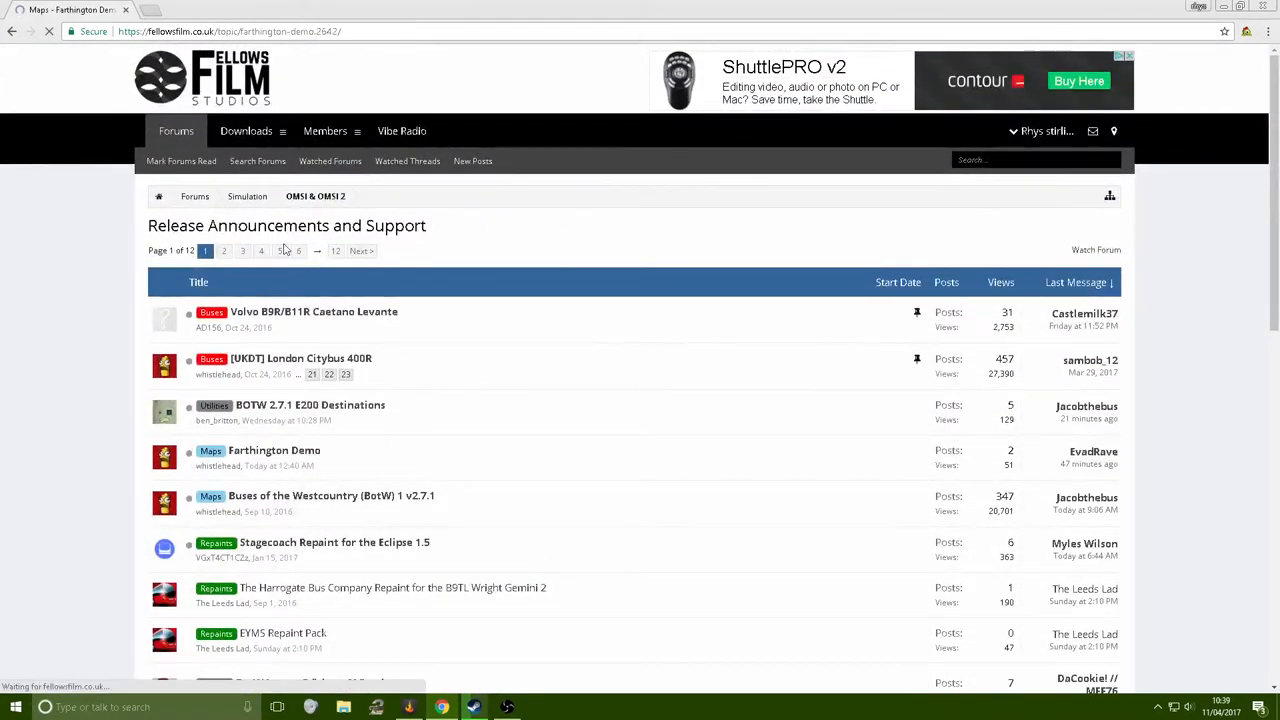
Read through the Farthington Demo 1.3 resource page and its release notes
click(274, 450)
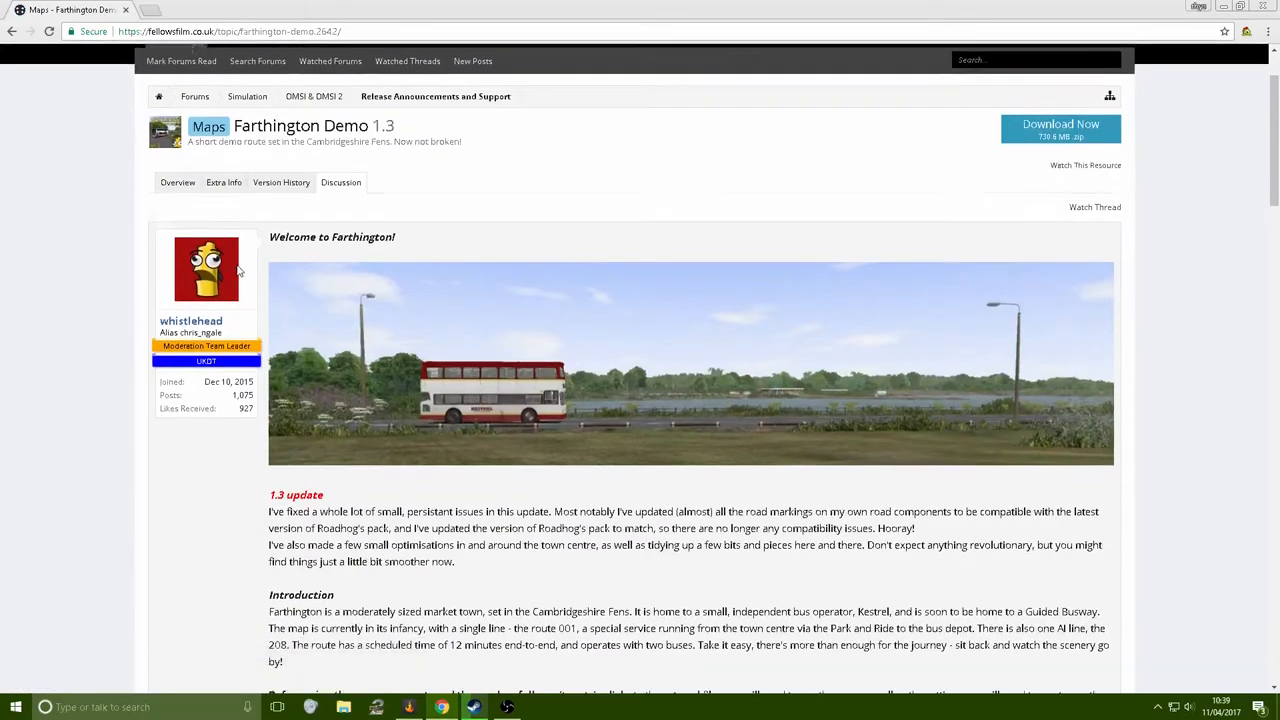
scroll(down, 3)
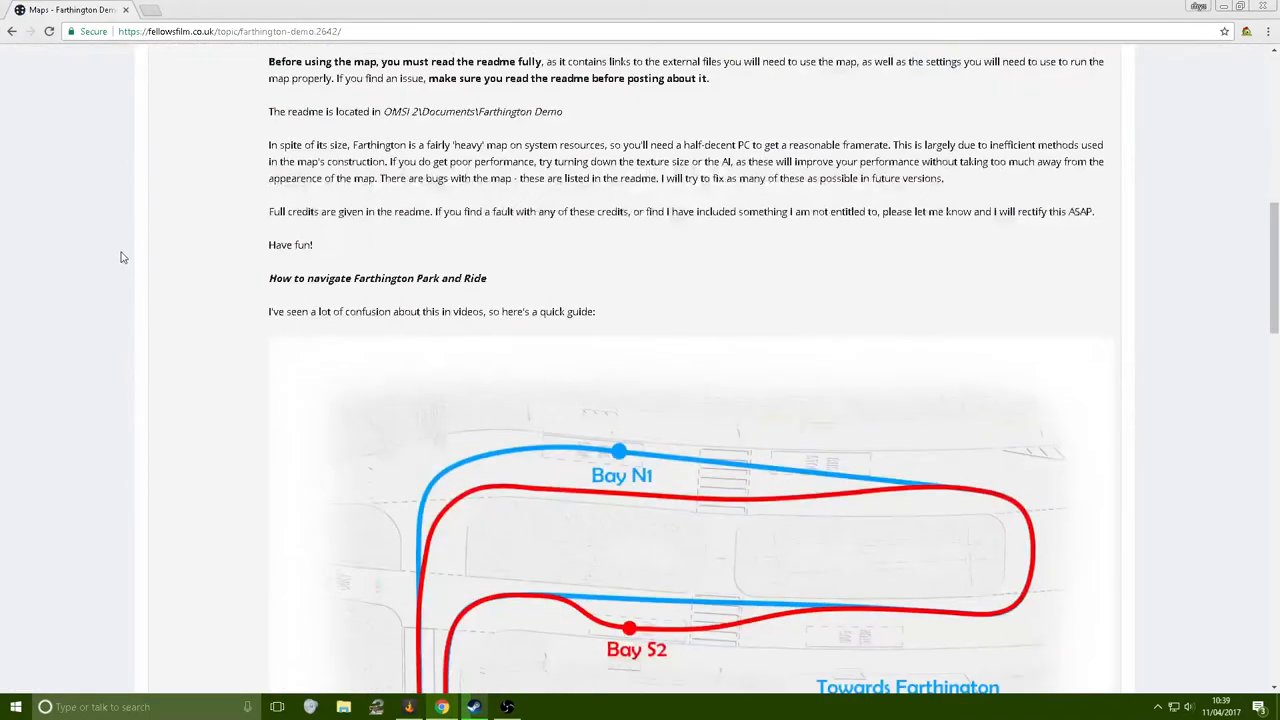
scroll(down, 3)
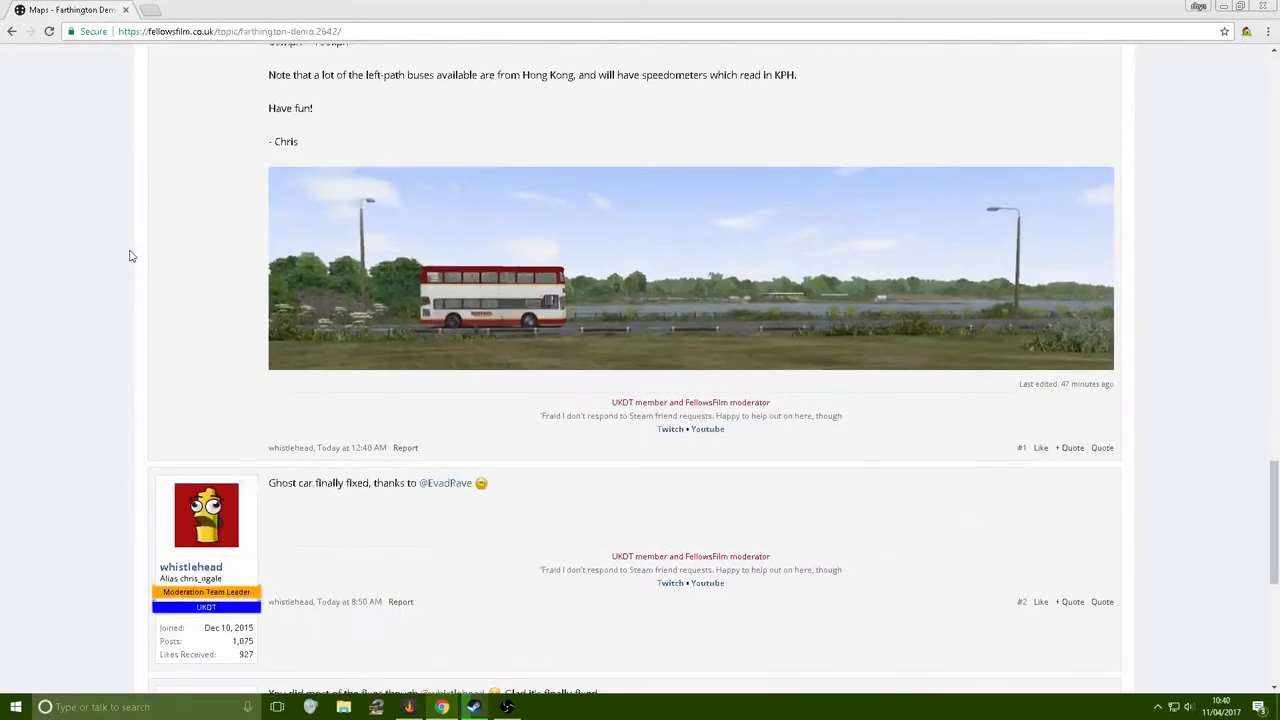
scroll(down, 3)
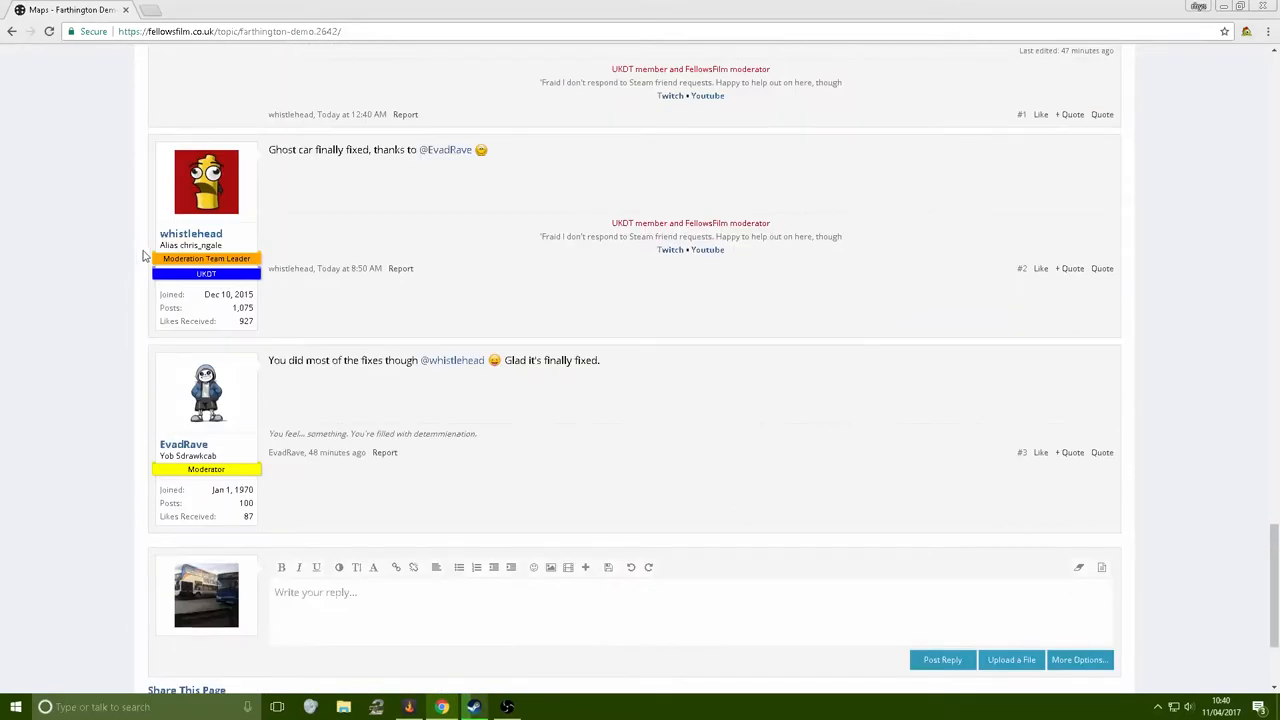
scroll(up, 3)
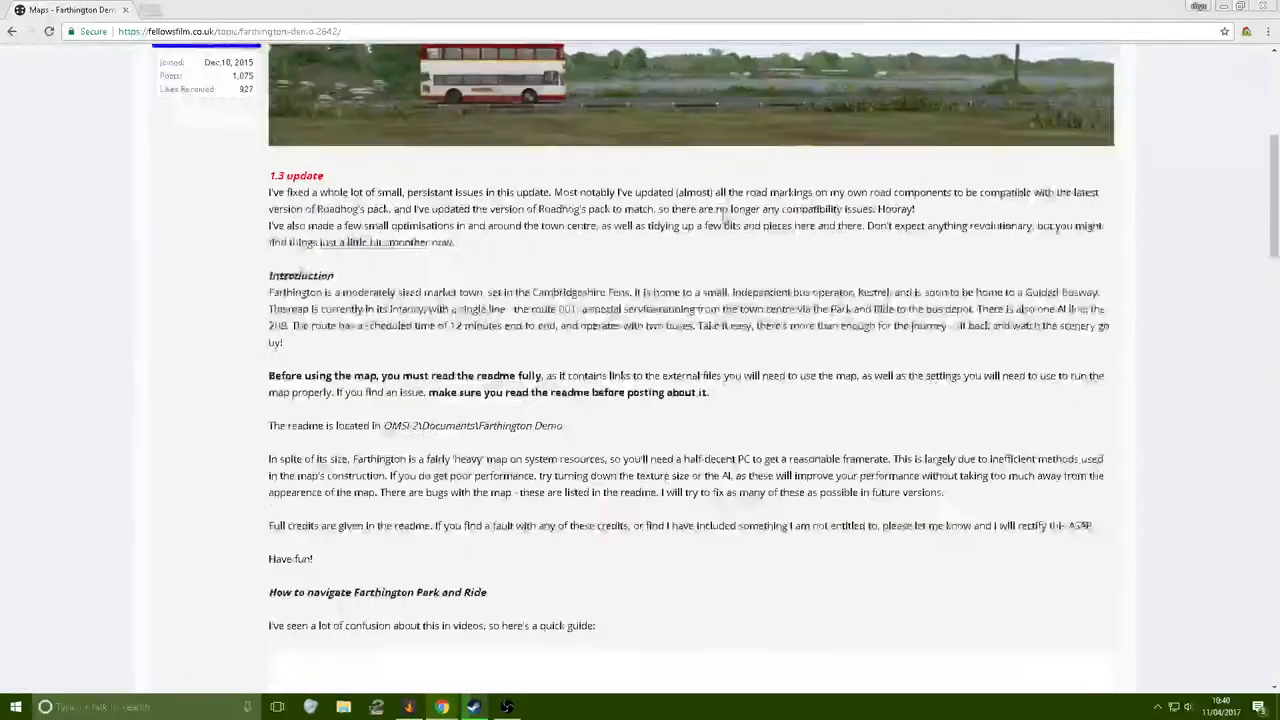
scroll(down, 3)
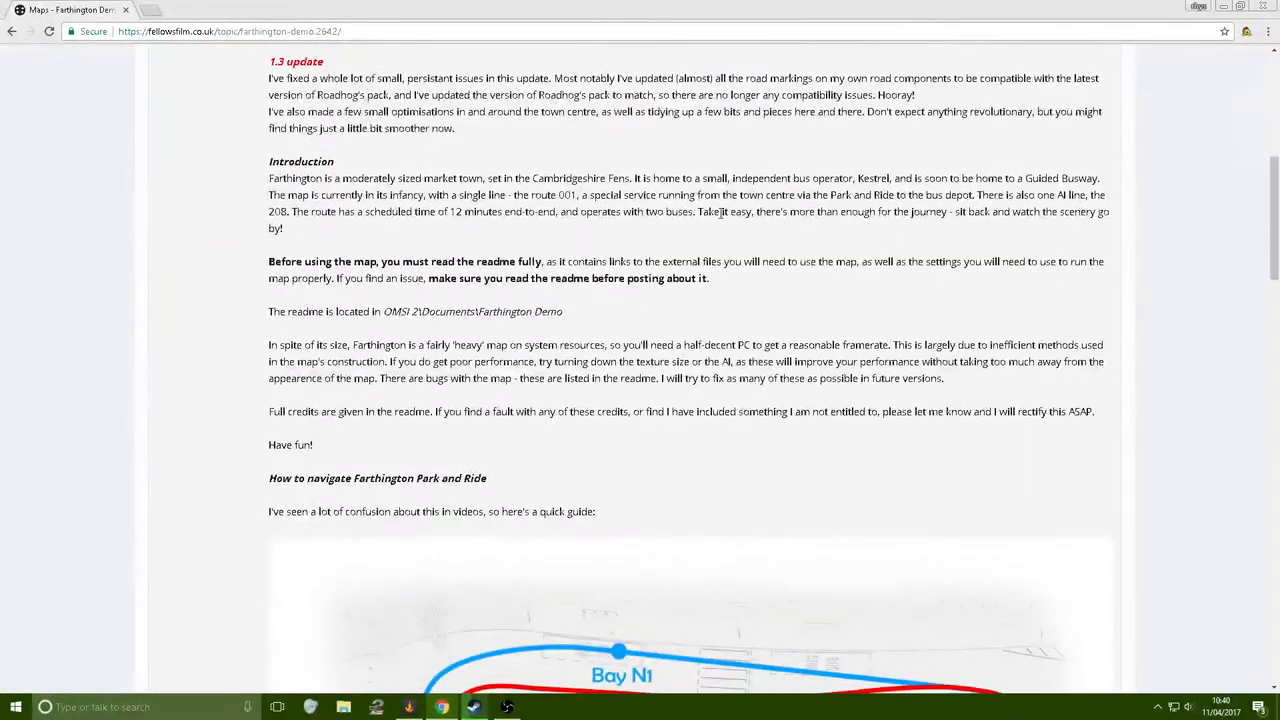
scroll(up, 3)
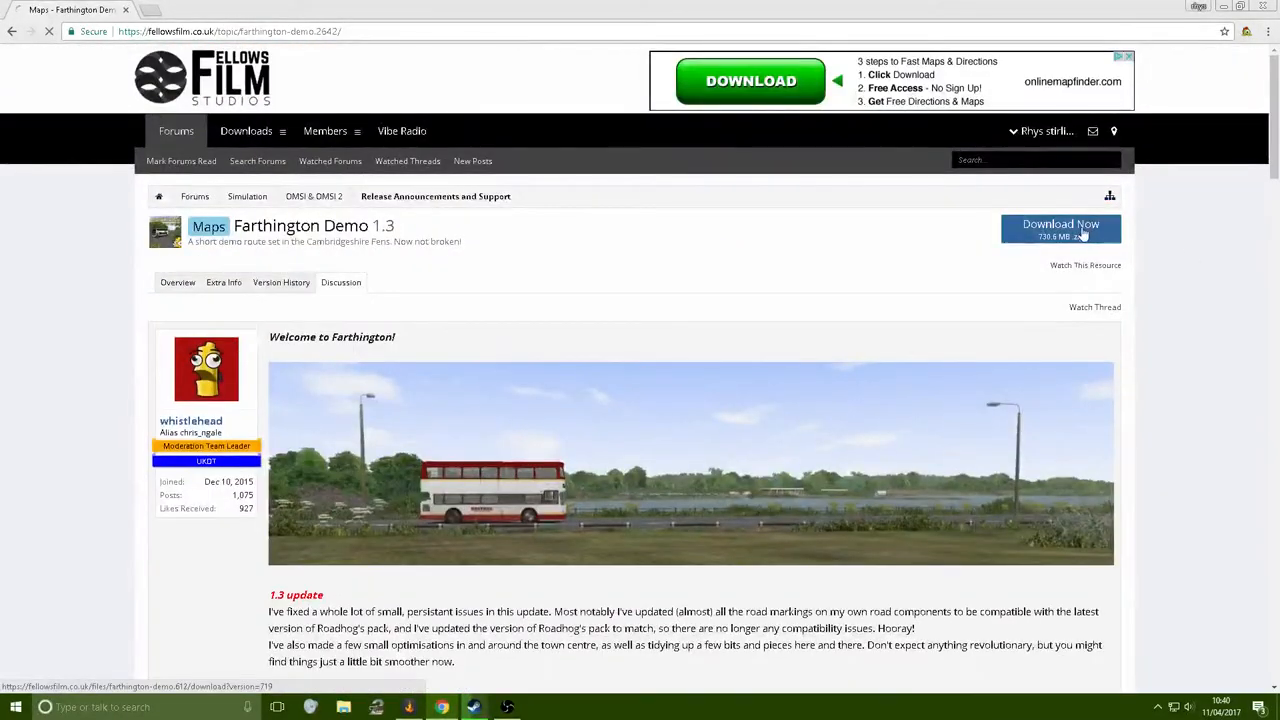
Download the Farthington Demo map zip and view it from the download bar
click(1060, 228)
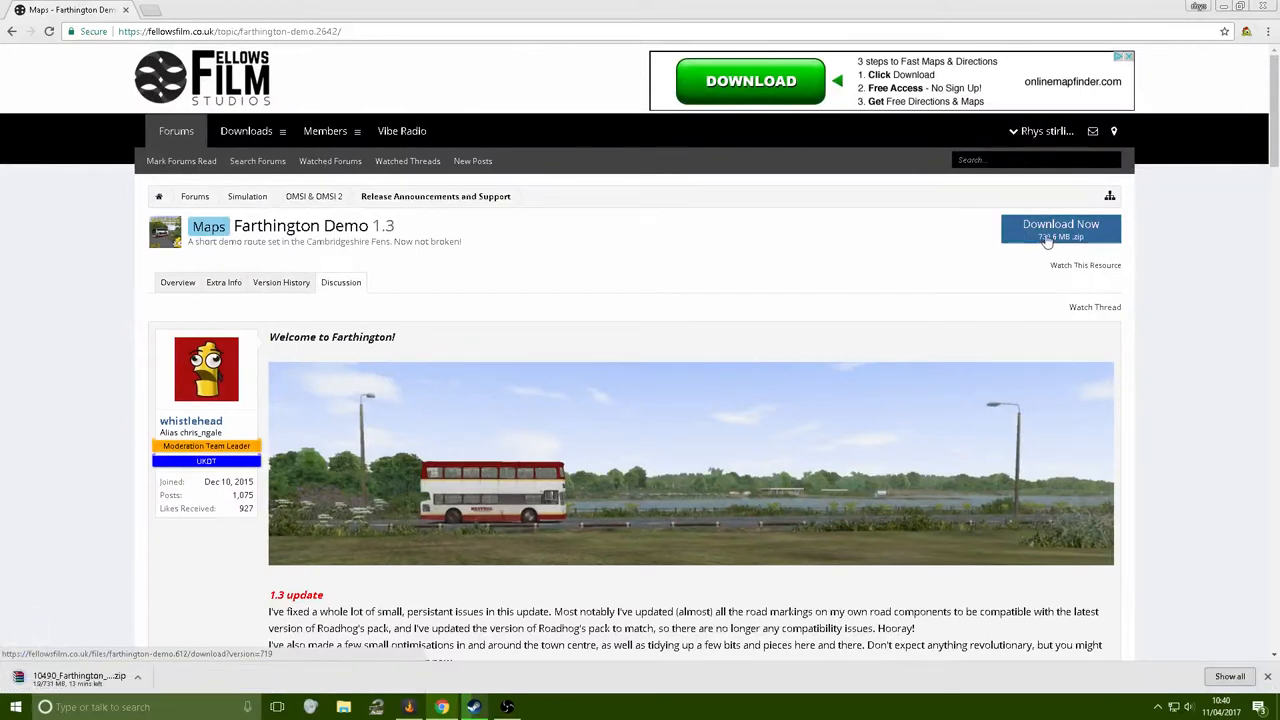
click(1060, 228)
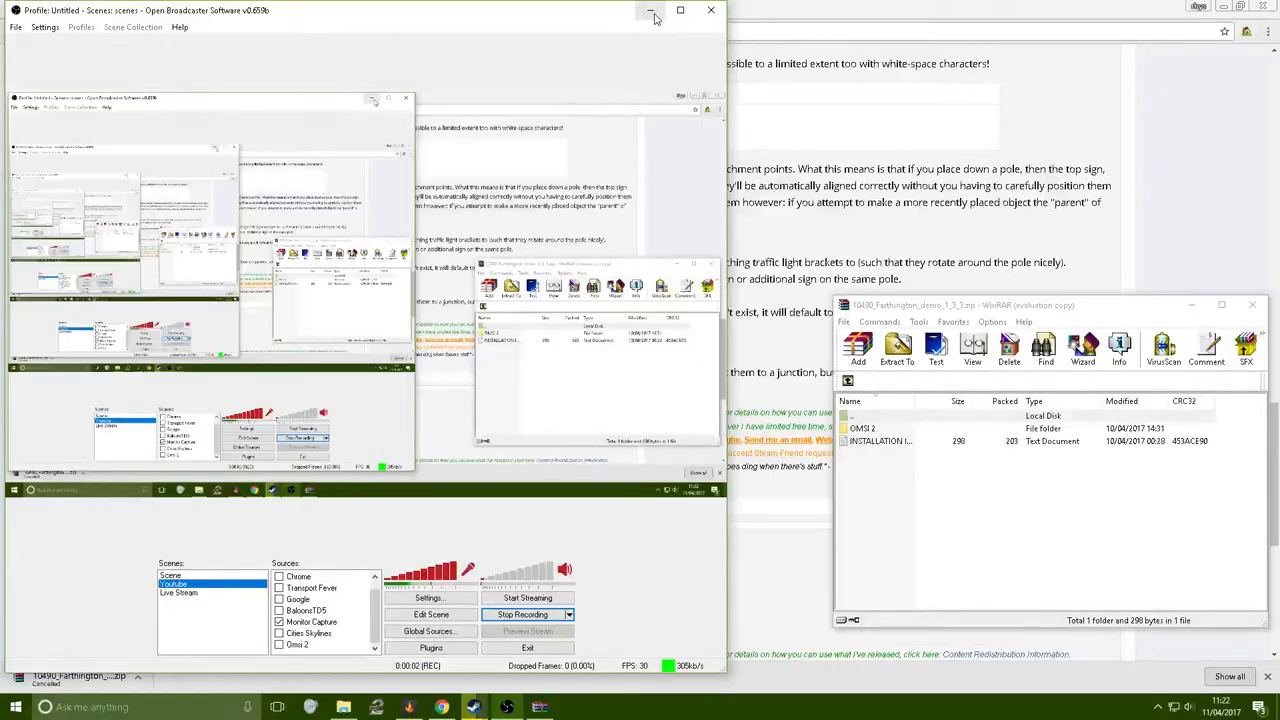
Minimise OBS and browse into the archive's OMSI 2 folder and its maps folder
click(652, 10)
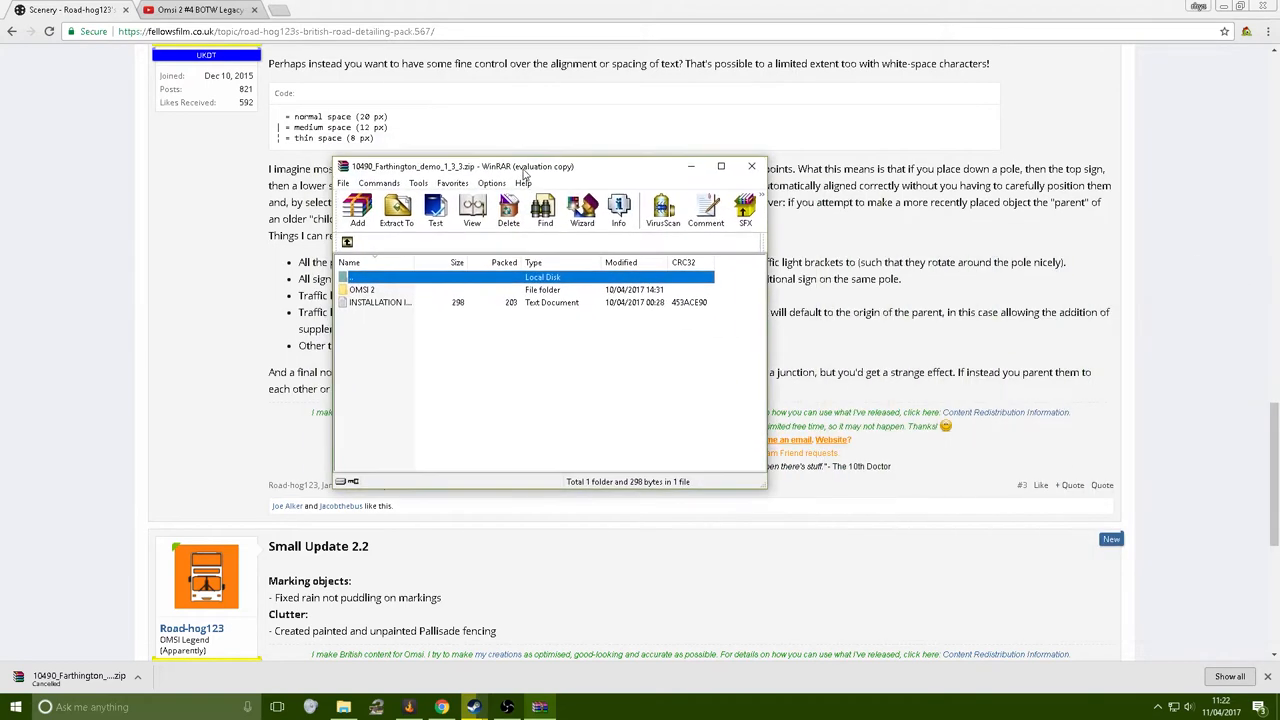
mouse_move(468, 294)
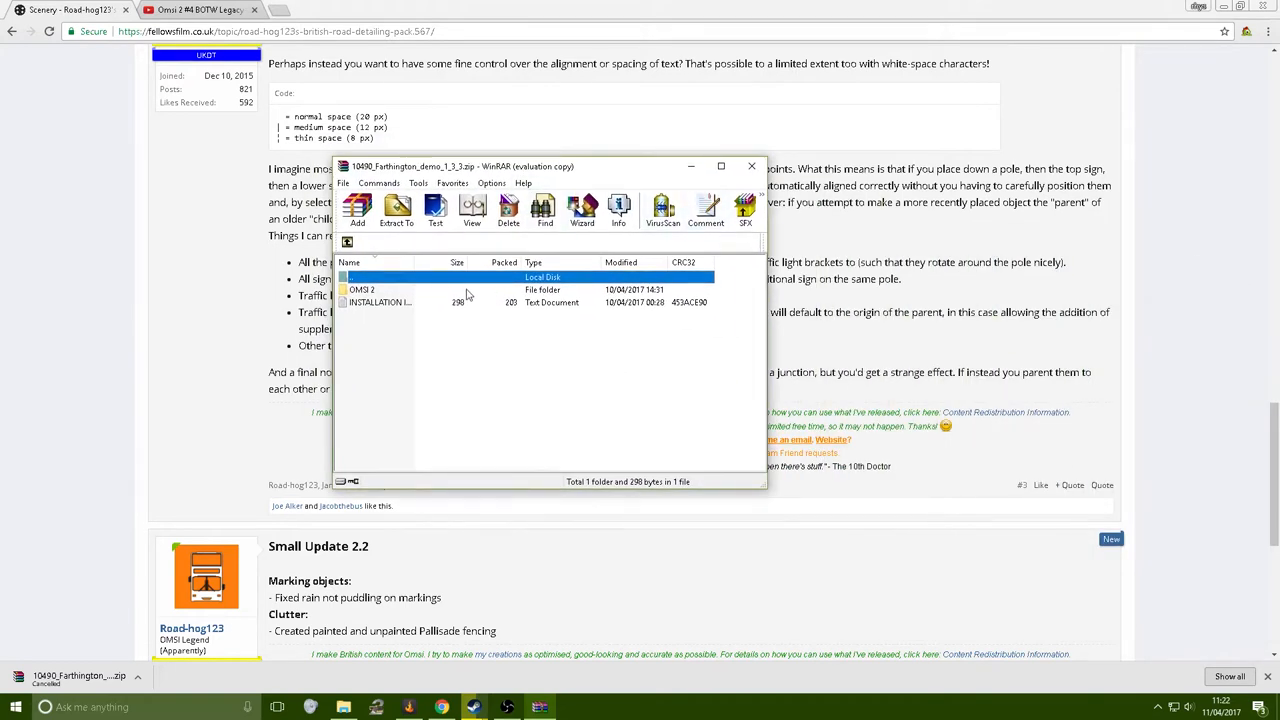
double_click(362, 288)
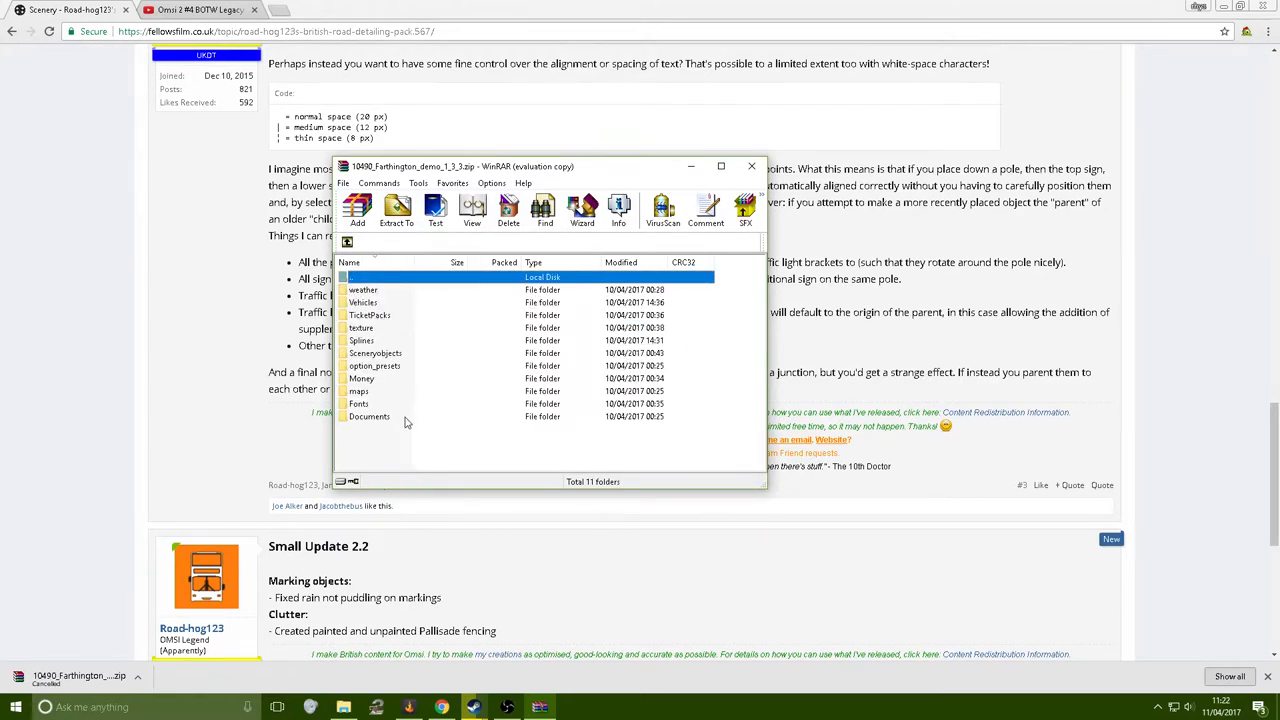
click(360, 390)
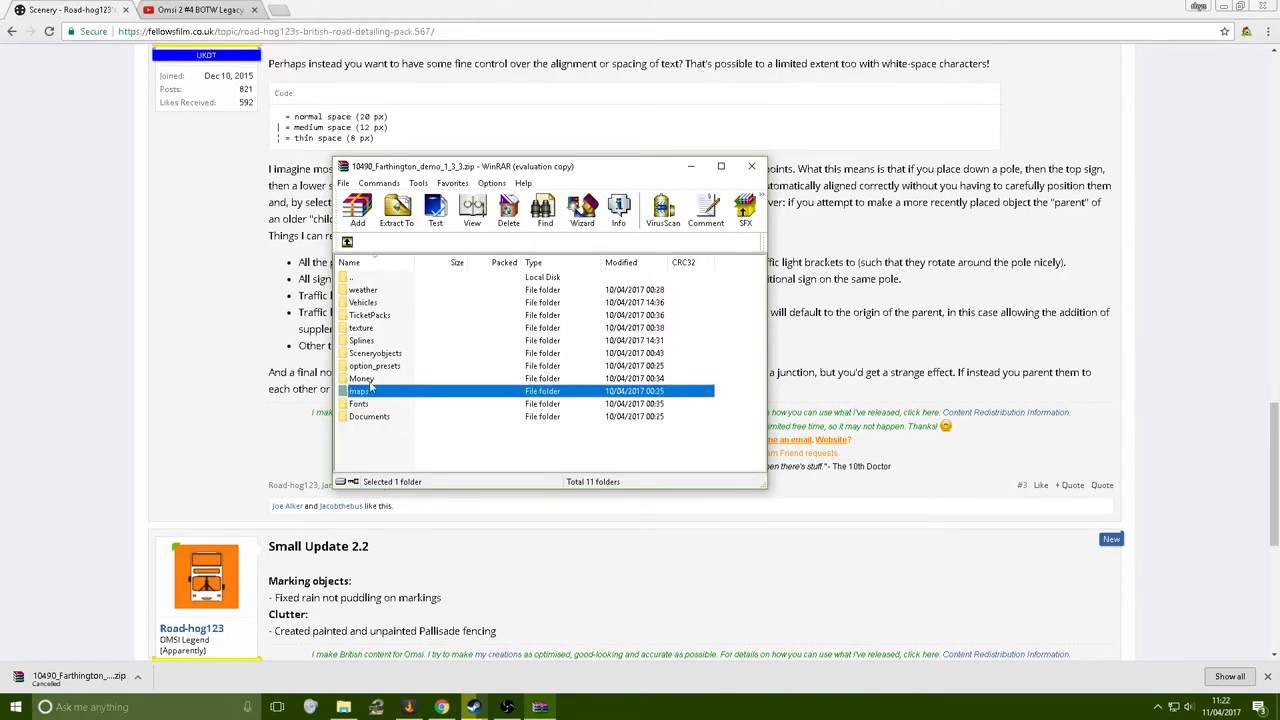
double_click(362, 390)
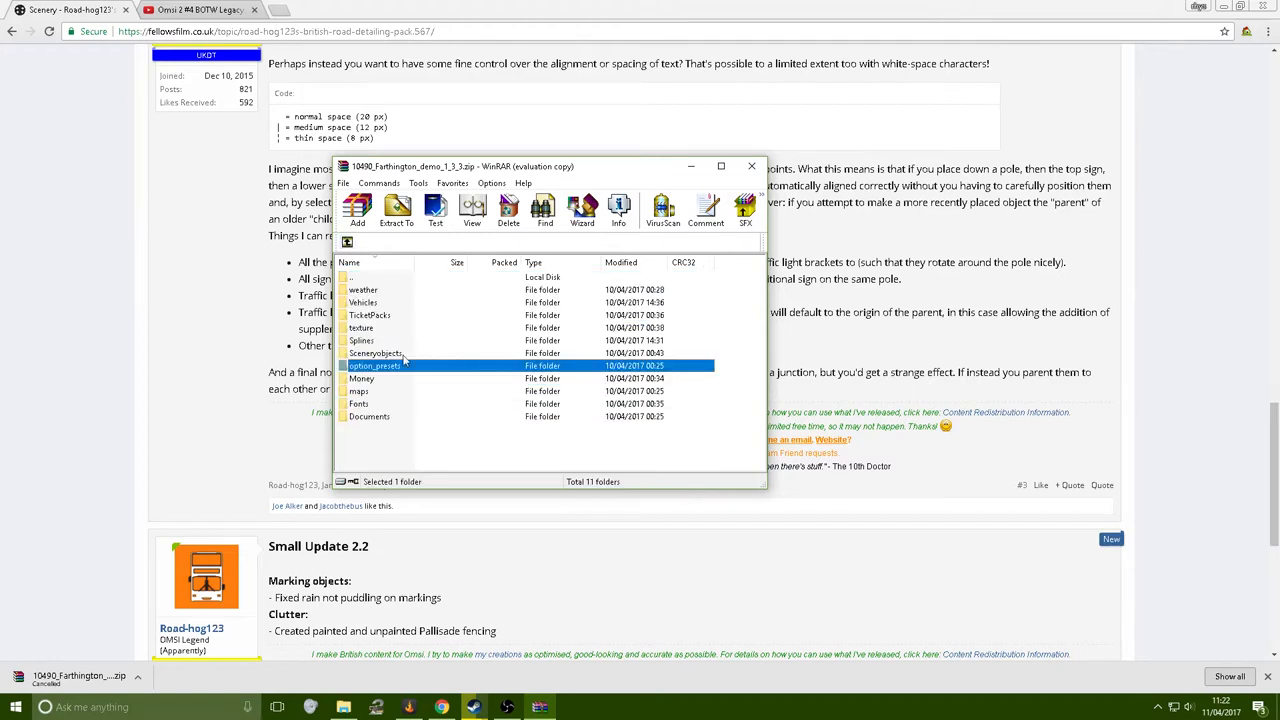
Point out the Splines and TicketPacks content folders inside the archive
click(360, 340)
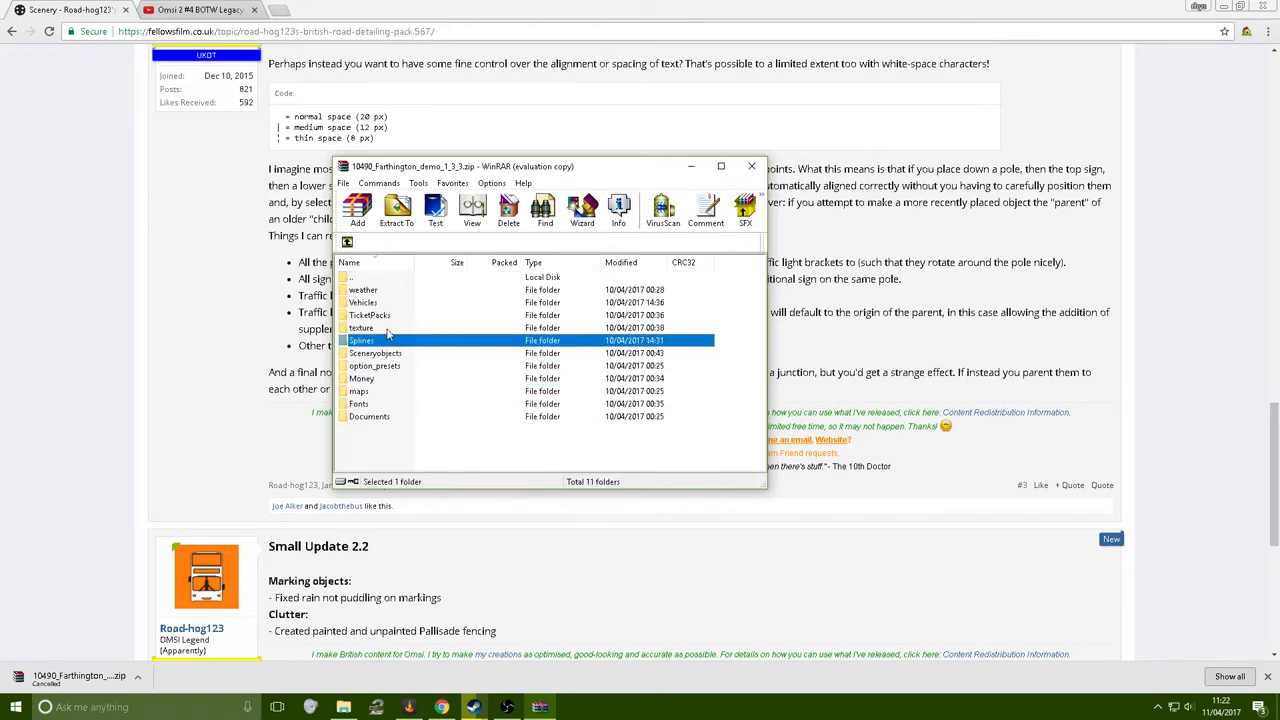
click(370, 316)
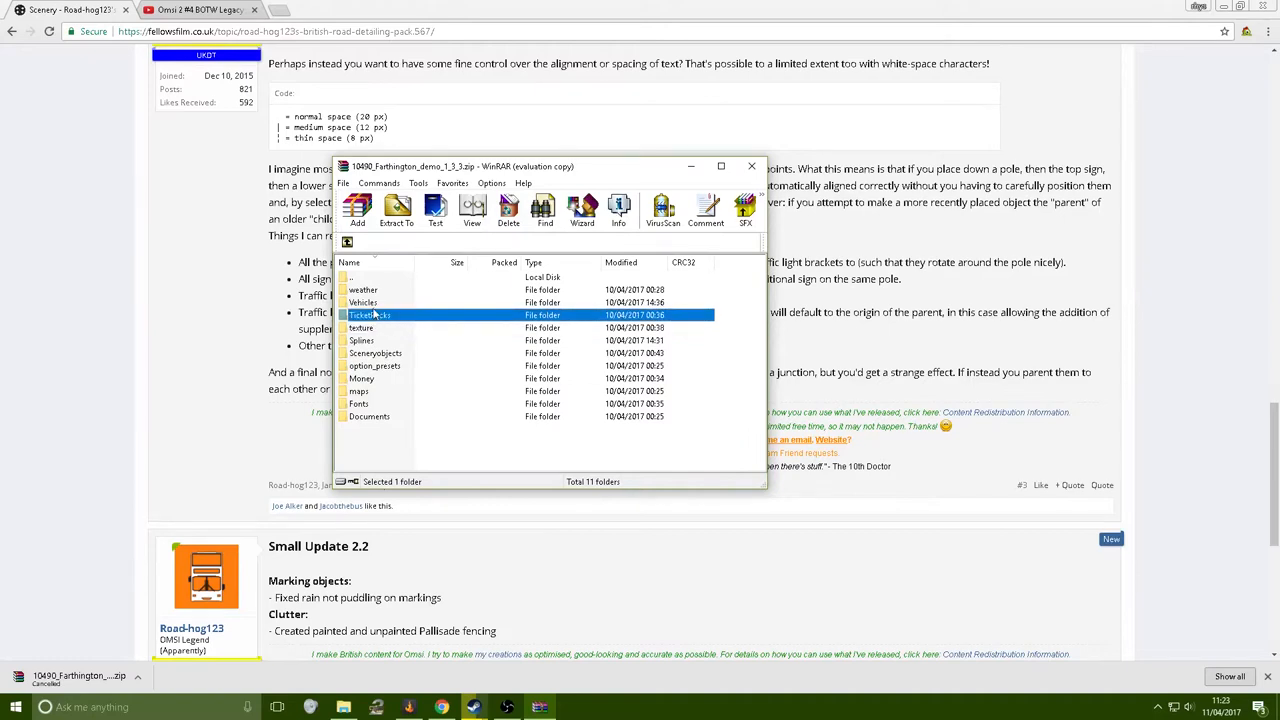
click(364, 290)
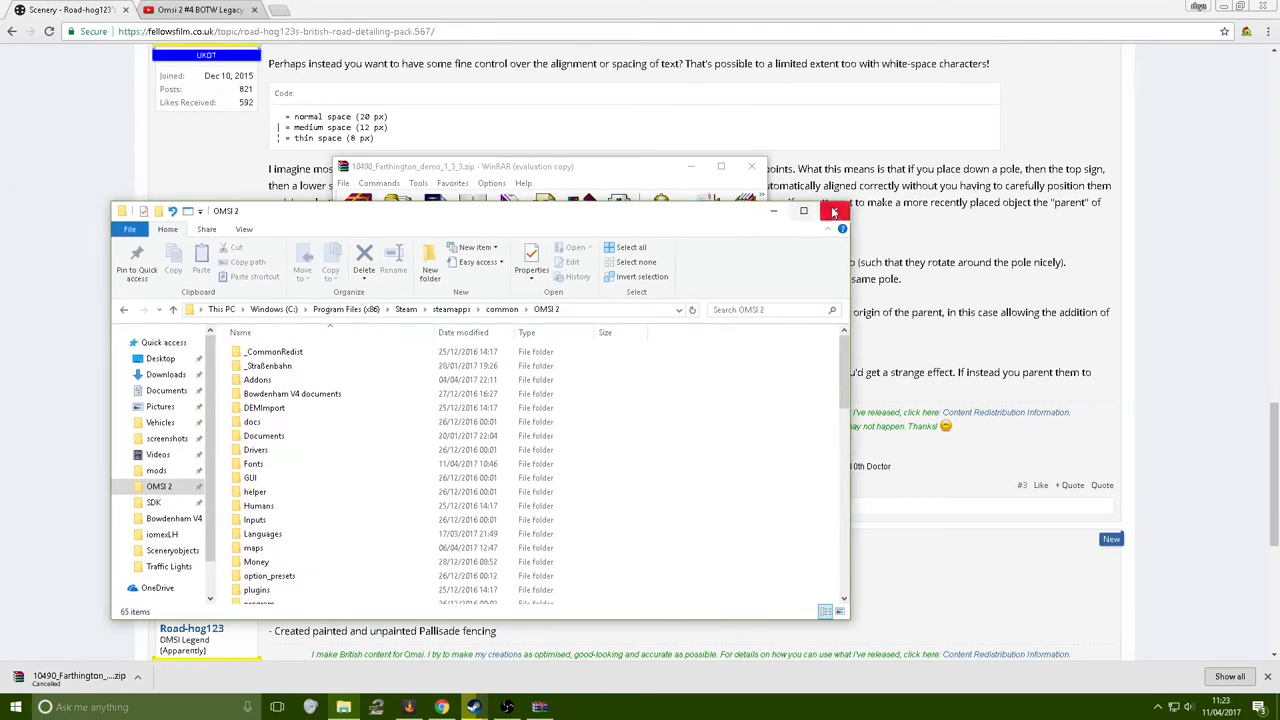
From This PC, navigate into Windows (C:) and Program Files (x86)
click(164, 342)
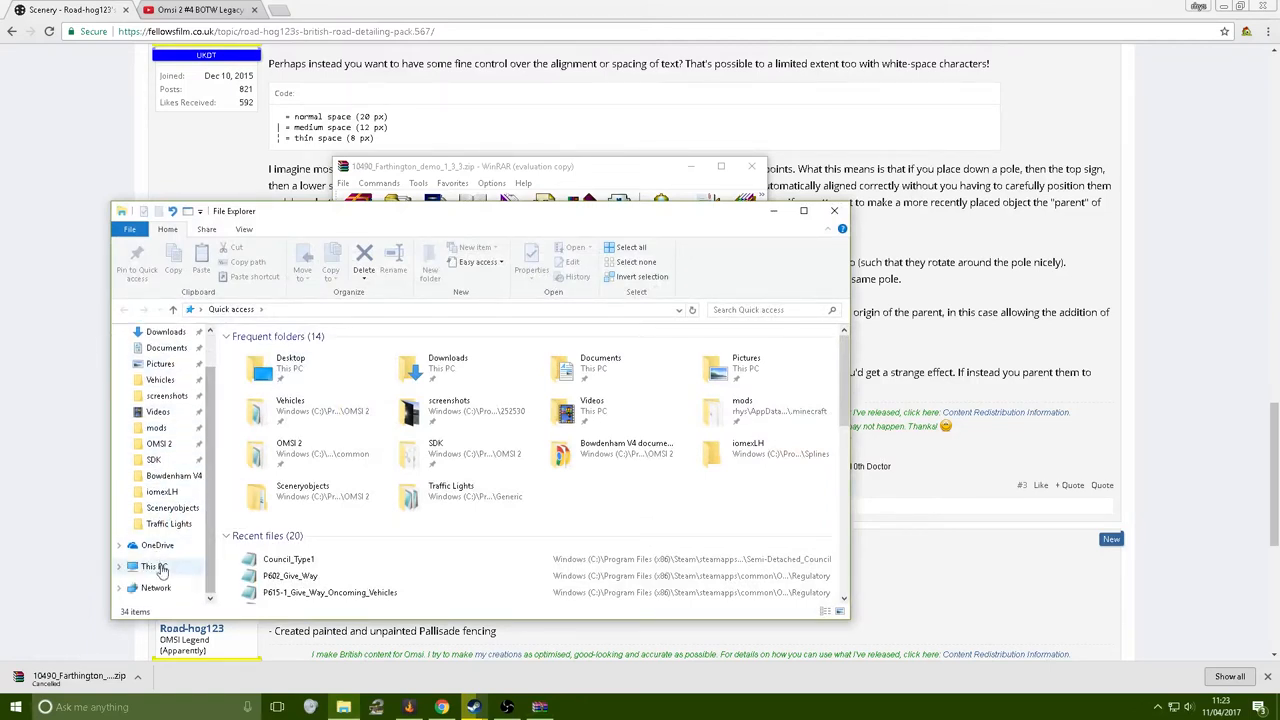
click(148, 566)
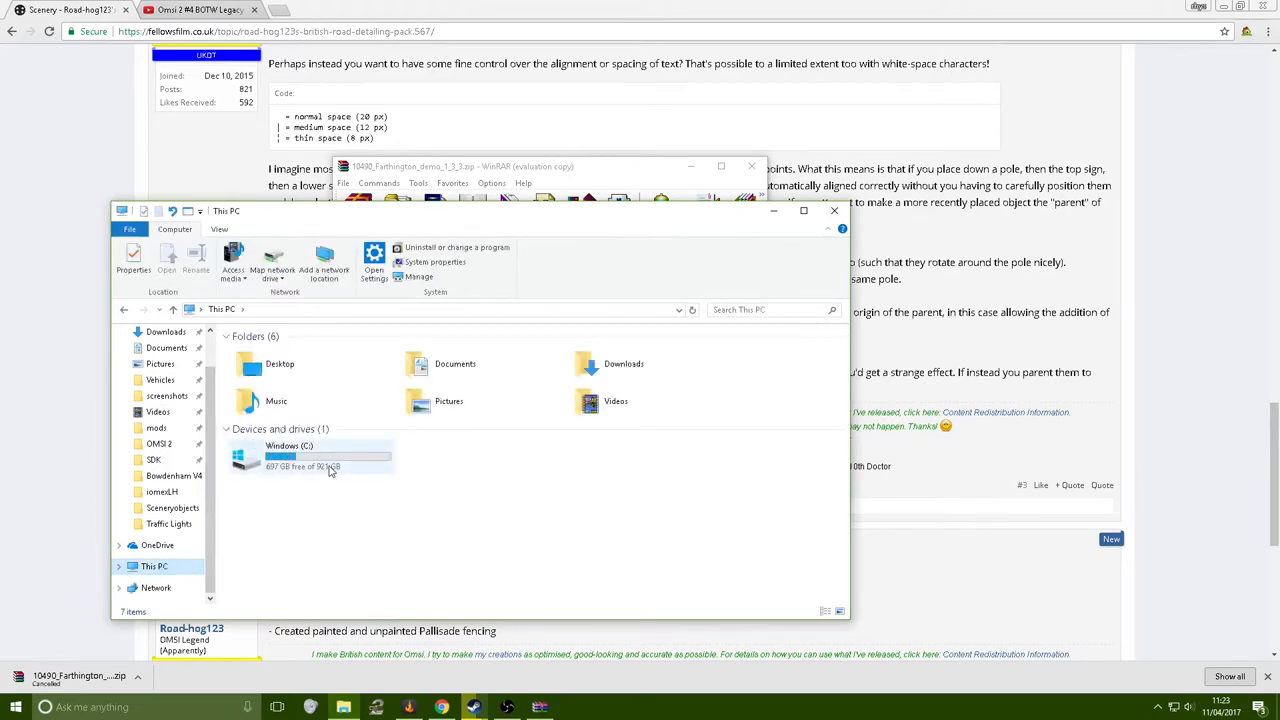
double_click(290, 444)
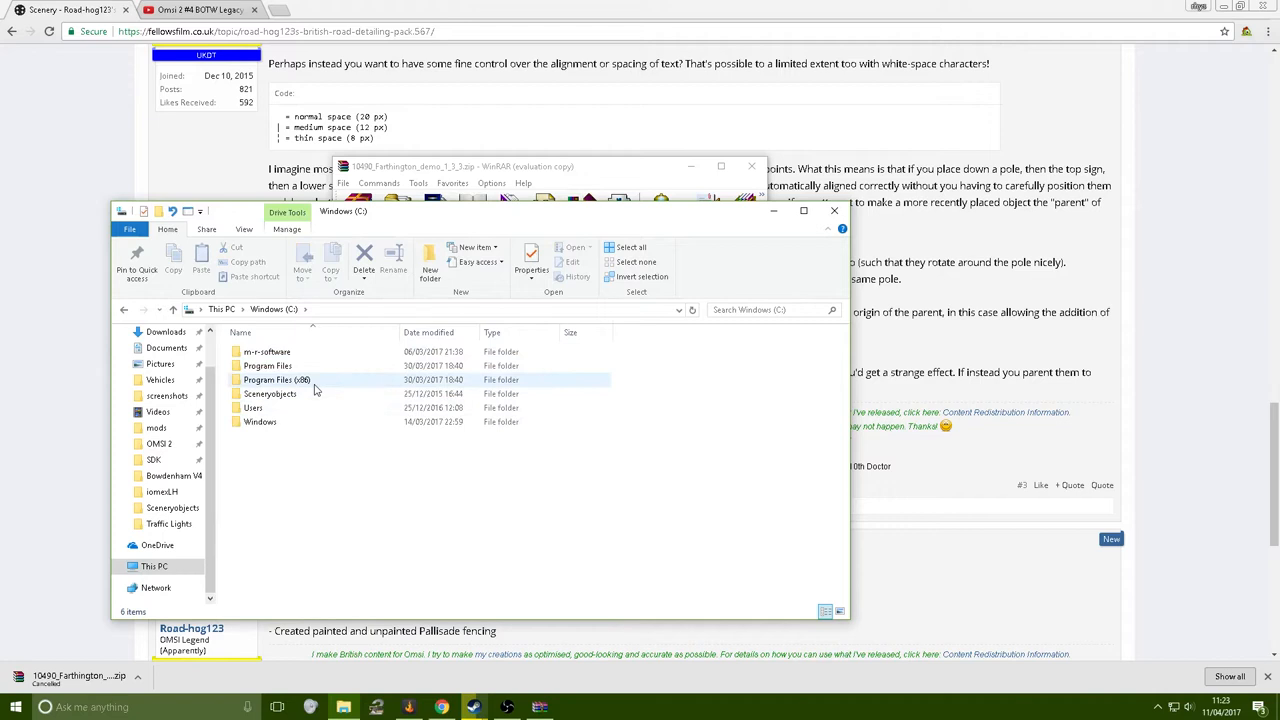
mouse_move(324, 388)
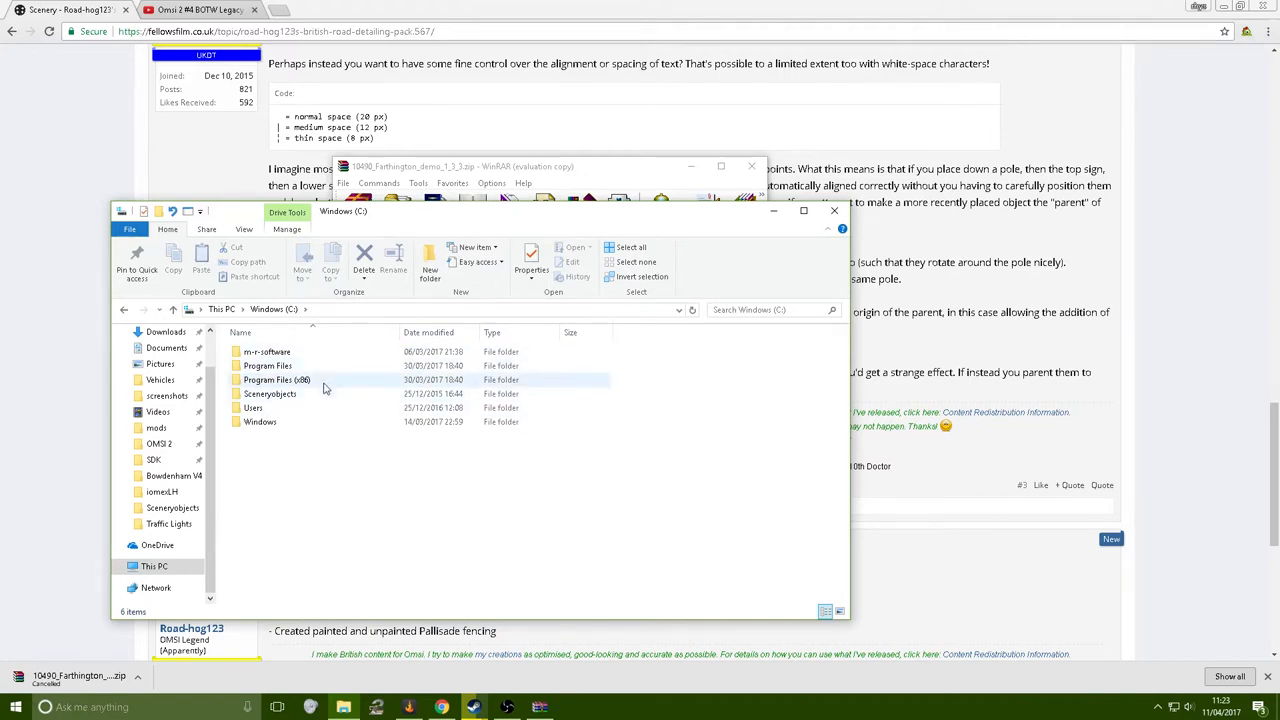
double_click(276, 380)
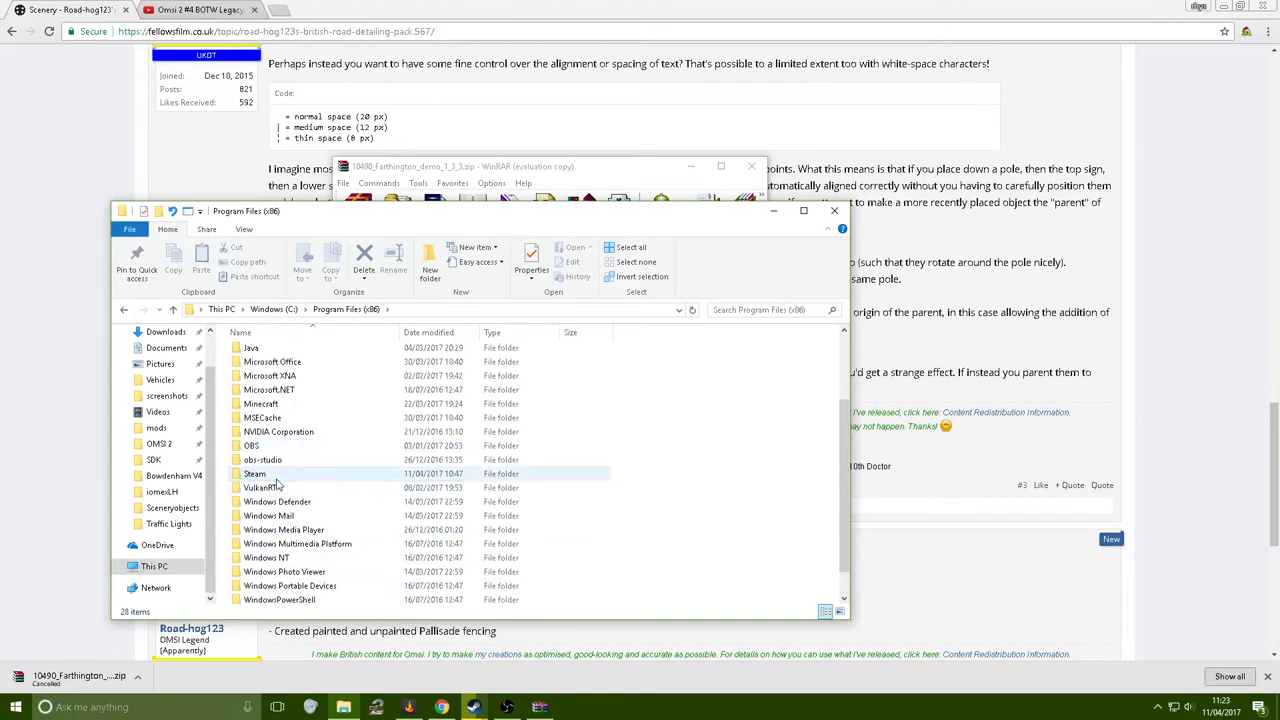
Continue through Steam into the OMSI 2 install folder's option_presets folder
double_click(254, 472)
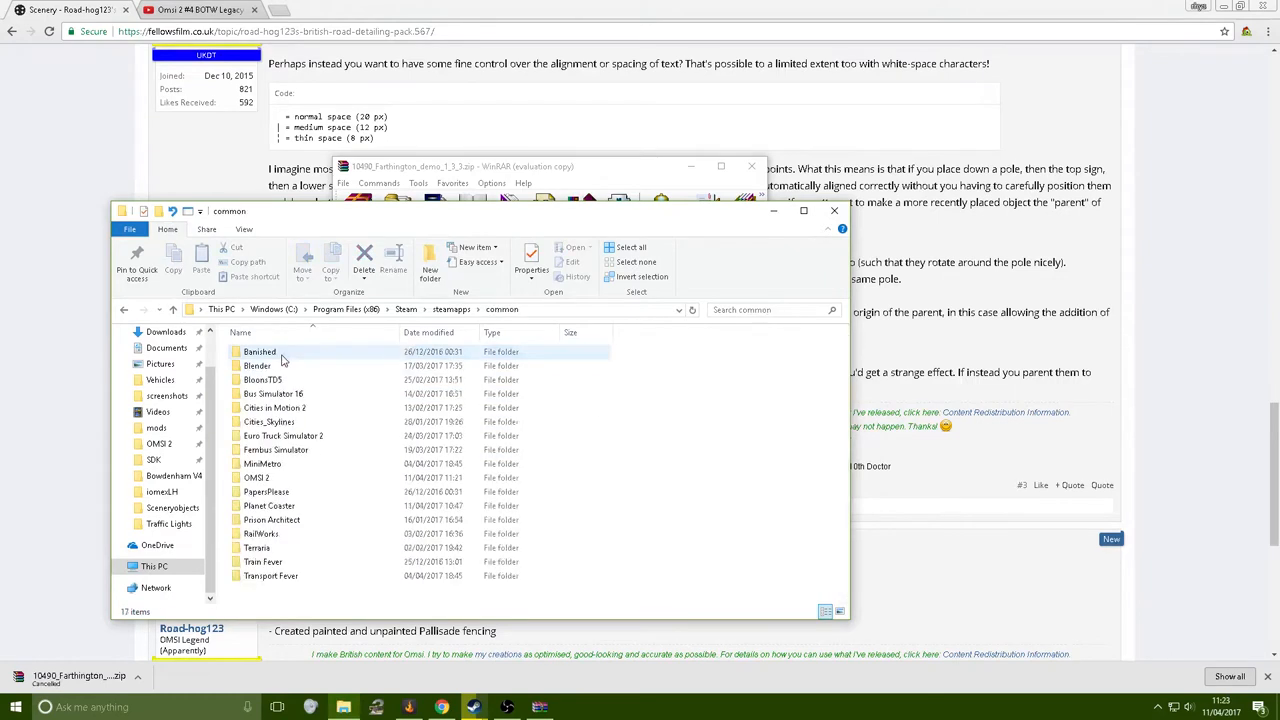
double_click(256, 476)
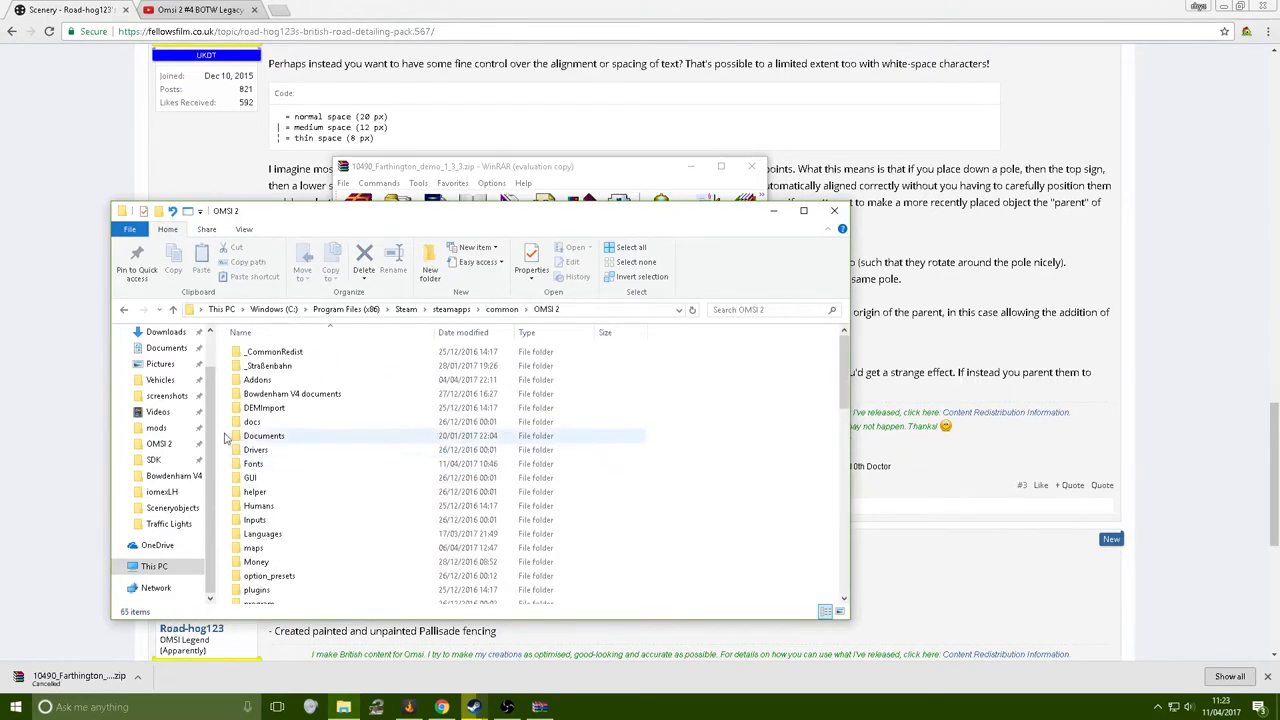
click(160, 444)
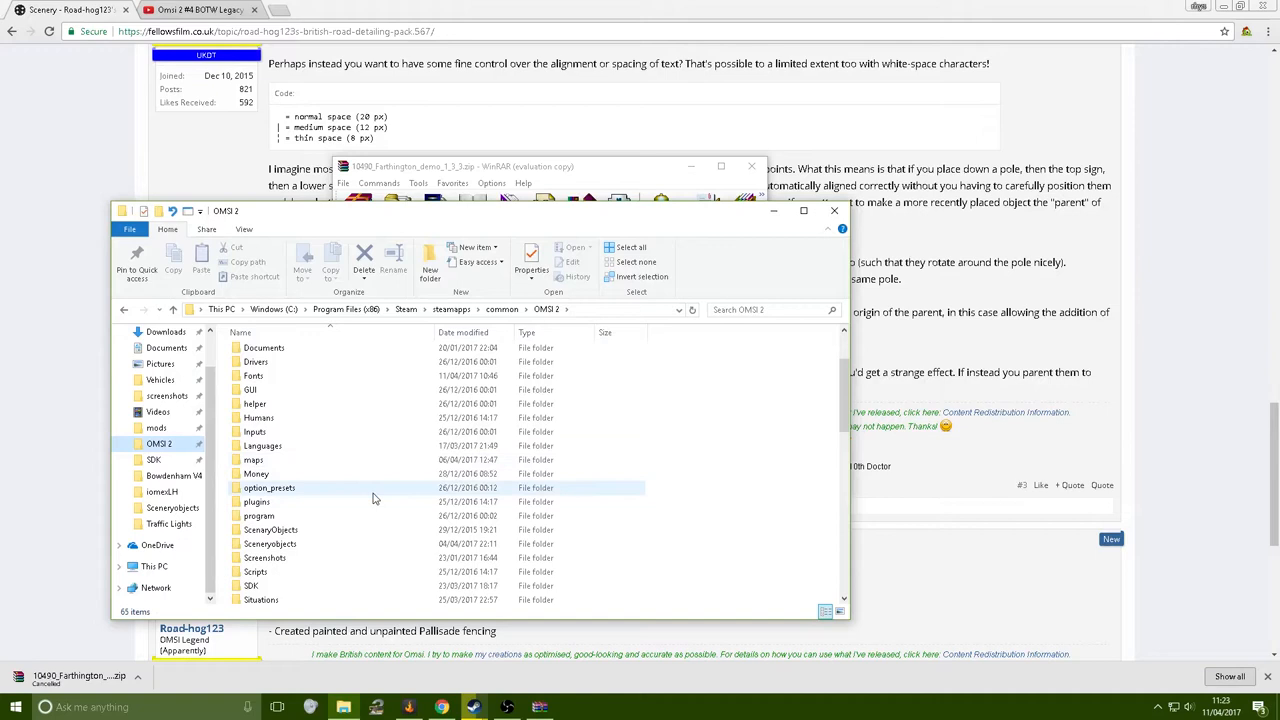
double_click(268, 488)
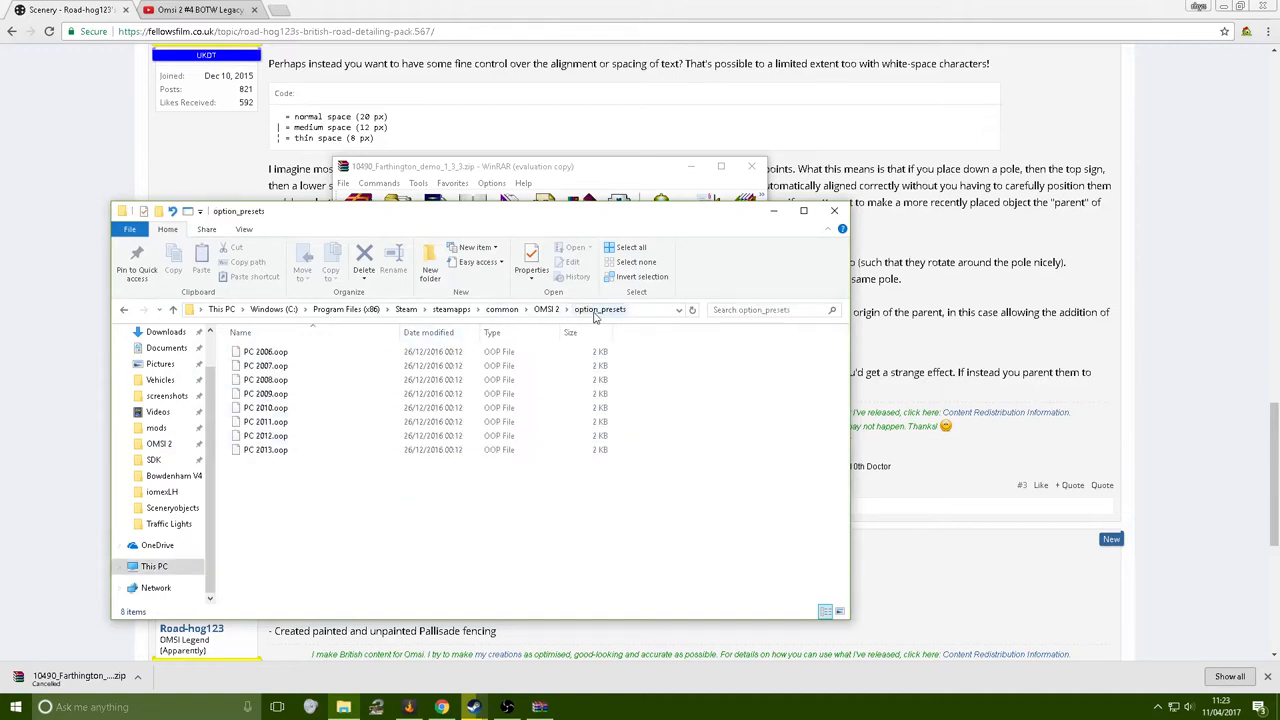
Drag all eleven Farthington folders from WinRAR into the OMSI 2 folder, replacing existing files
click(544, 308)
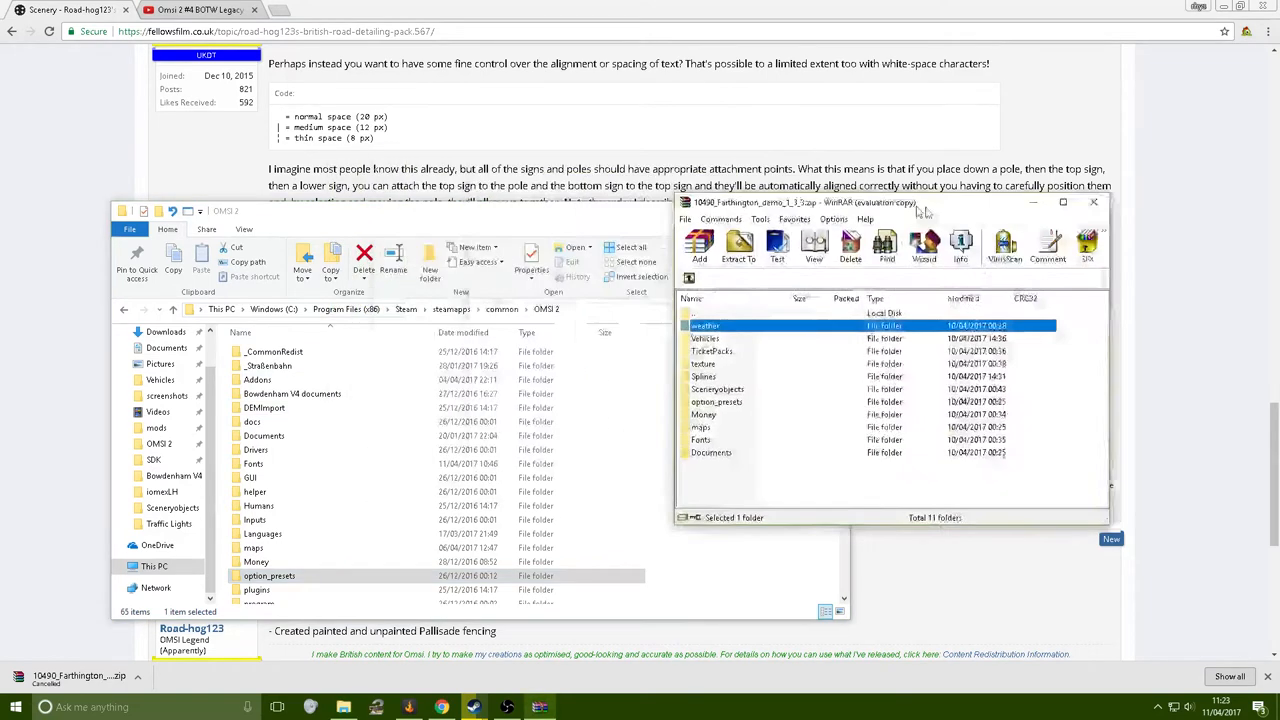
drag(900, 202, 1030, 182)
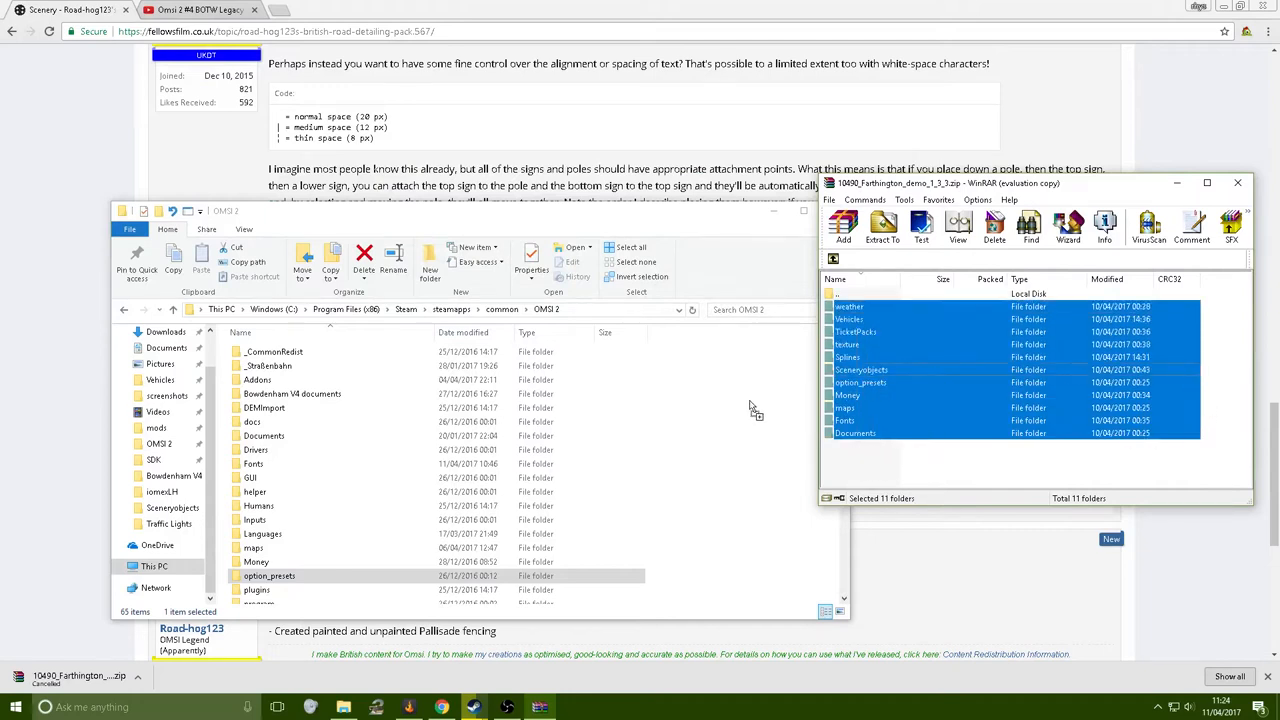
click(882, 228)
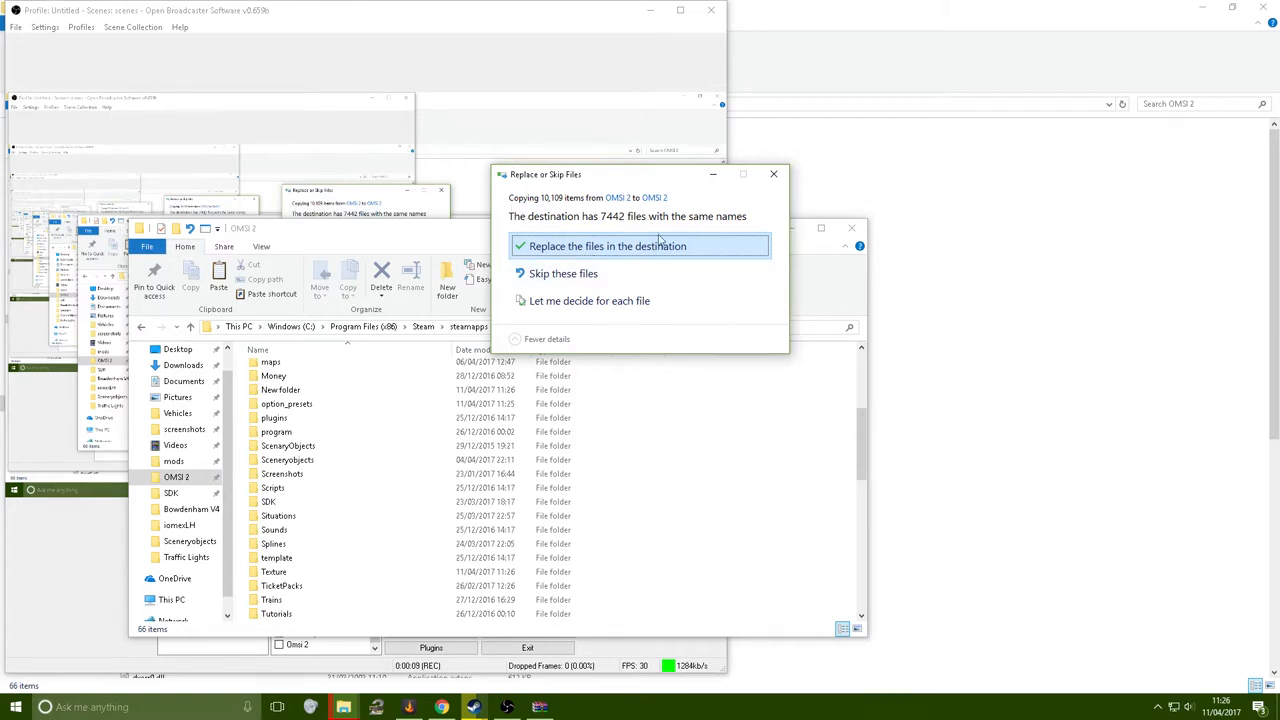
mouse_move(596, 222)
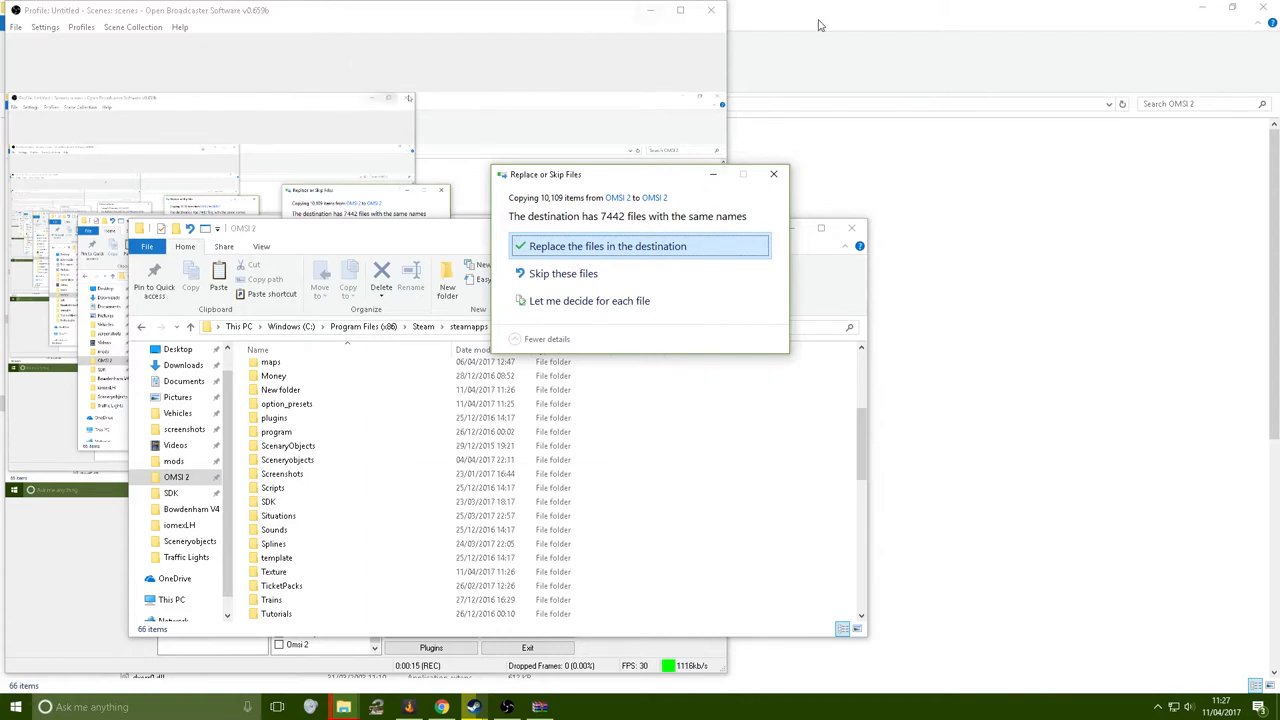
mouse_move(1076, 72)
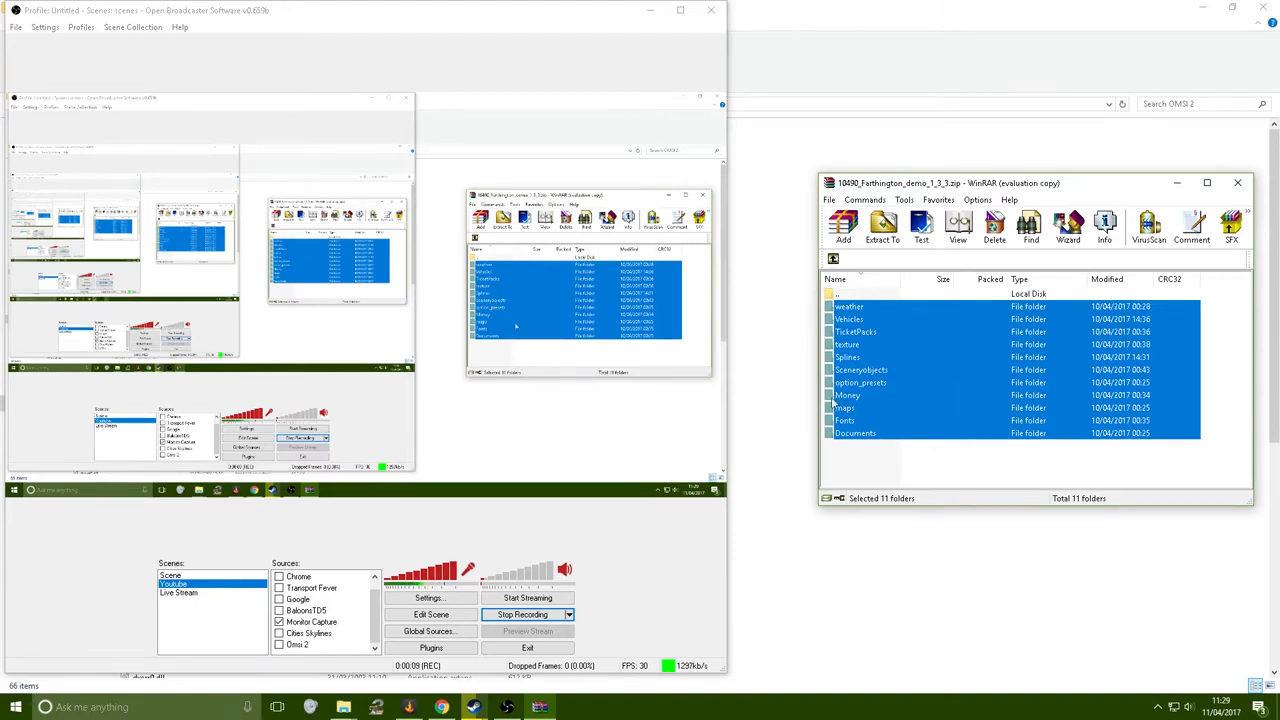
Close the leftover archive and folder windows and launch OMSI 2 from the Steam library
click(710, 10)
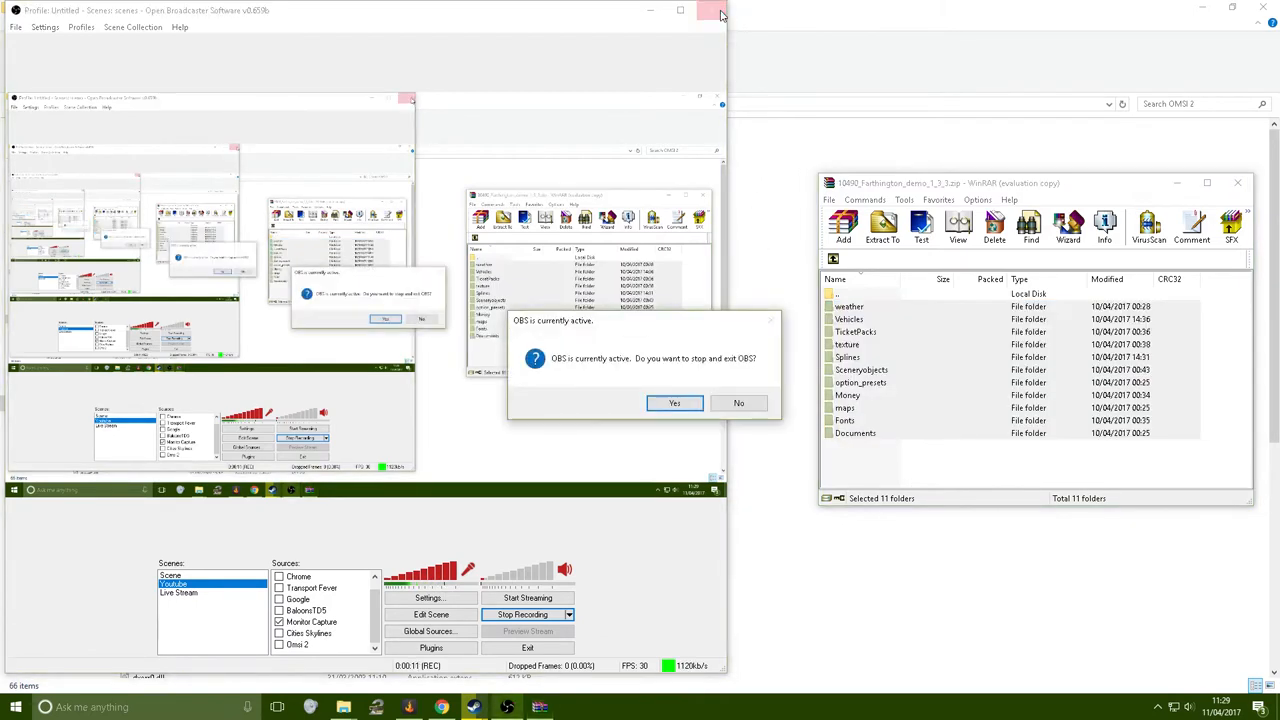
click(740, 402)
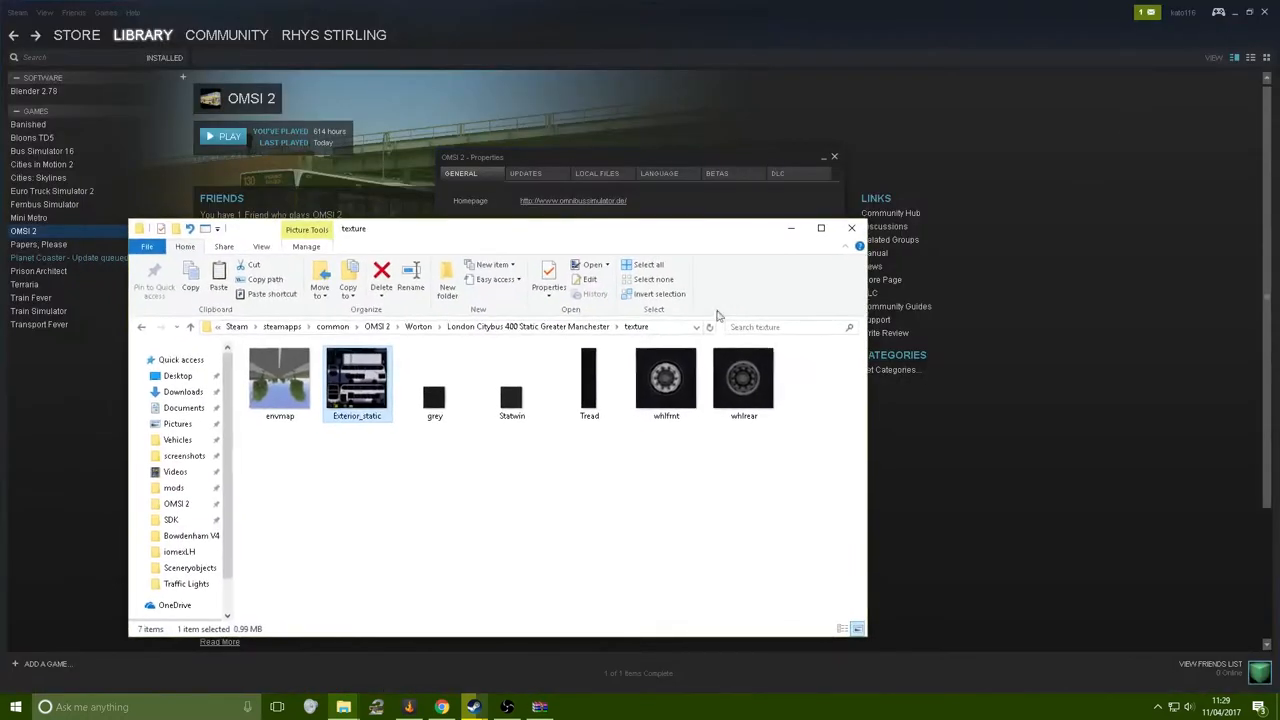
click(852, 228)
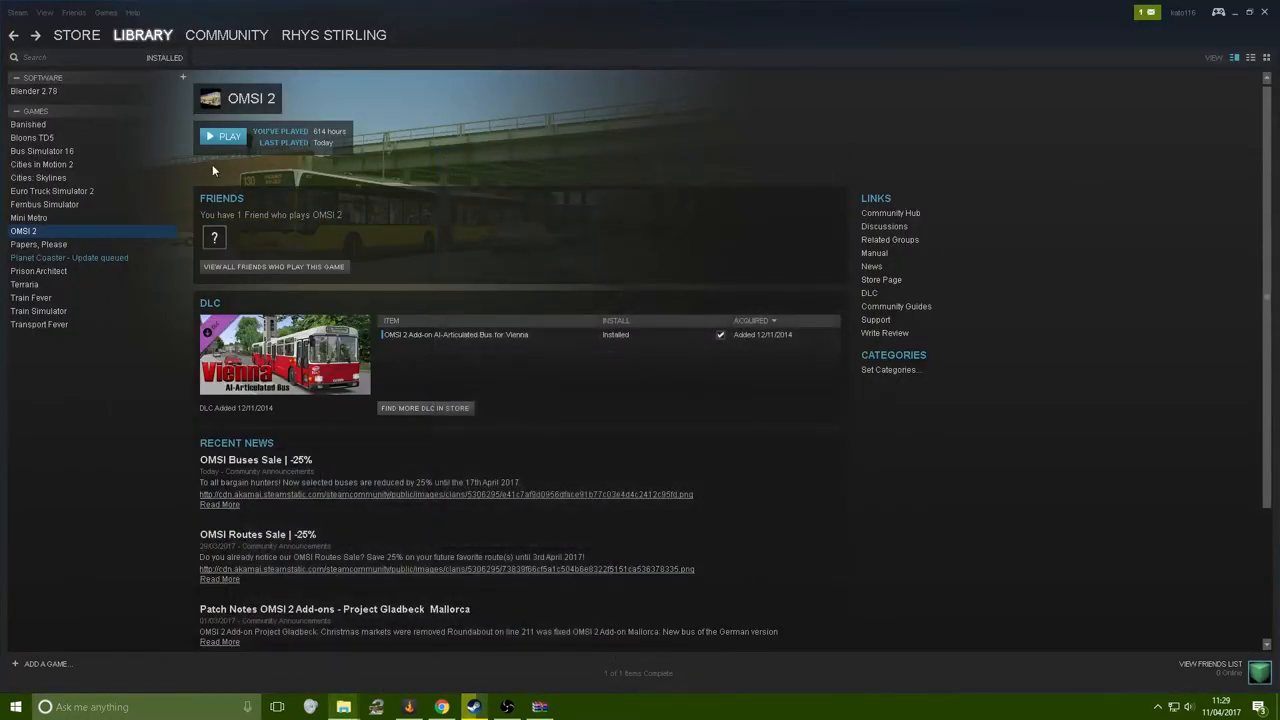
click(228, 136)
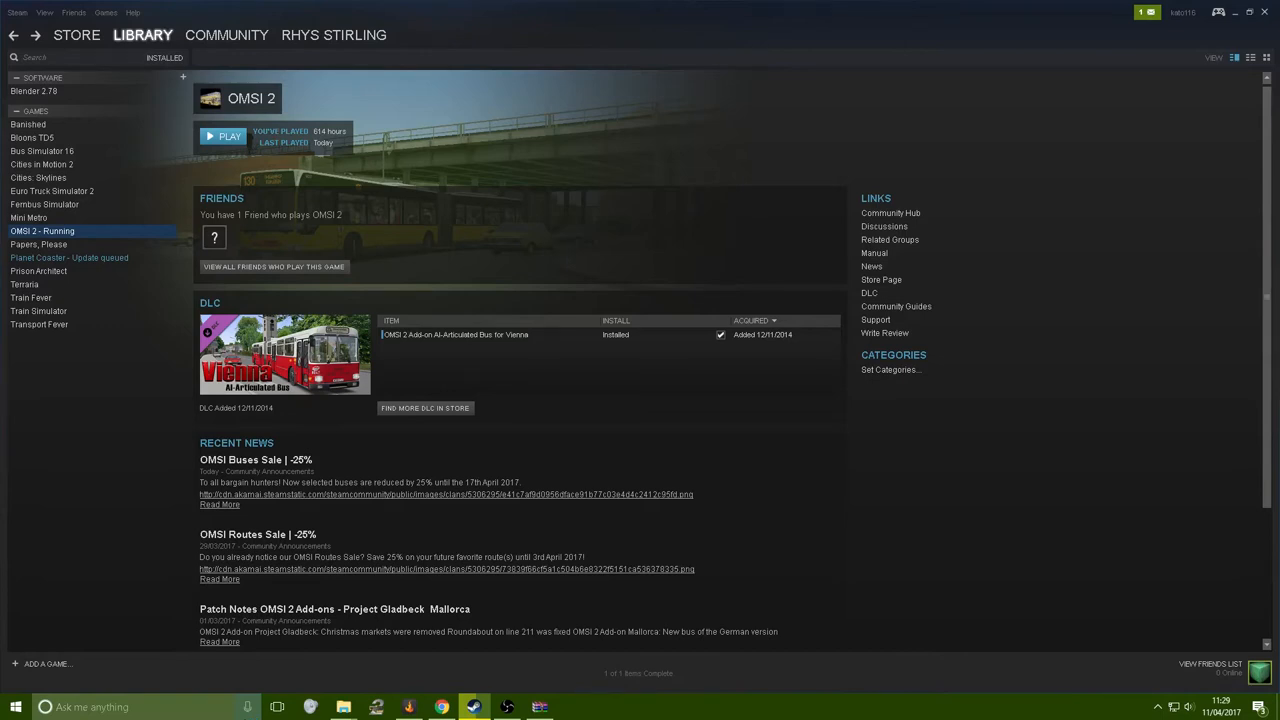
Choose Farthington Demo as the current map and start loading it
click(228, 136)
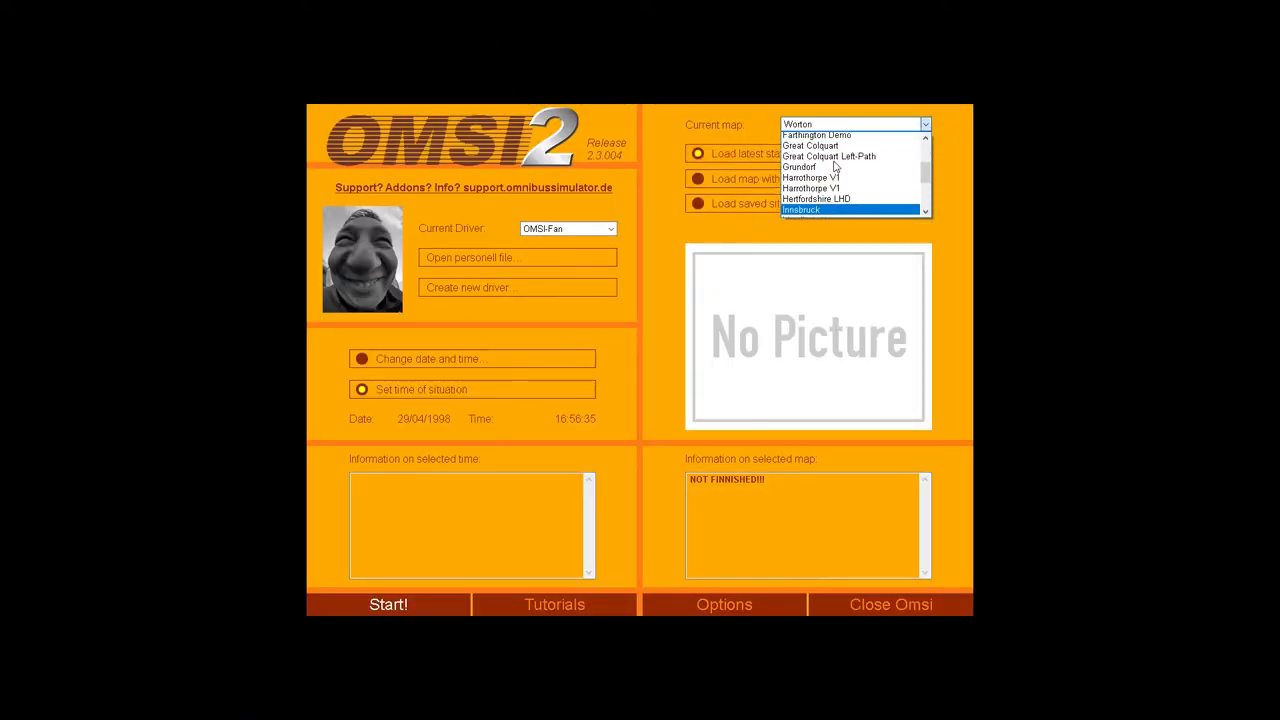
click(816, 136)
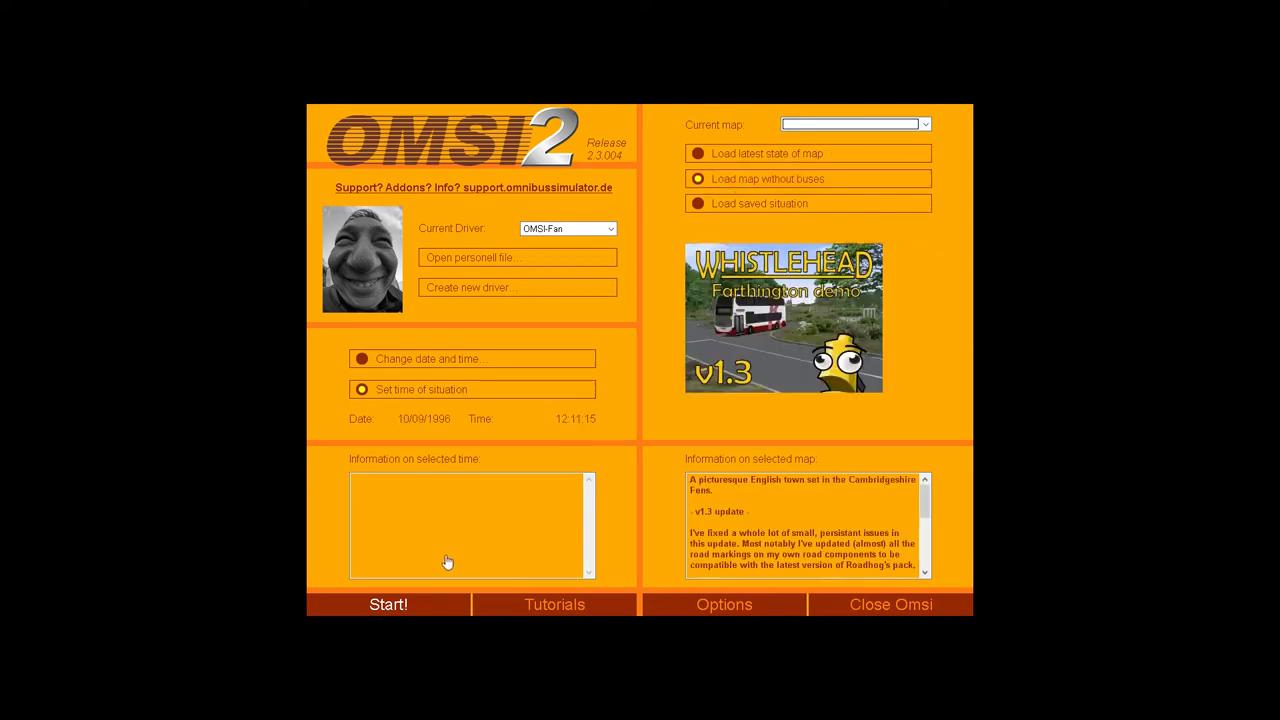
click(856, 124)
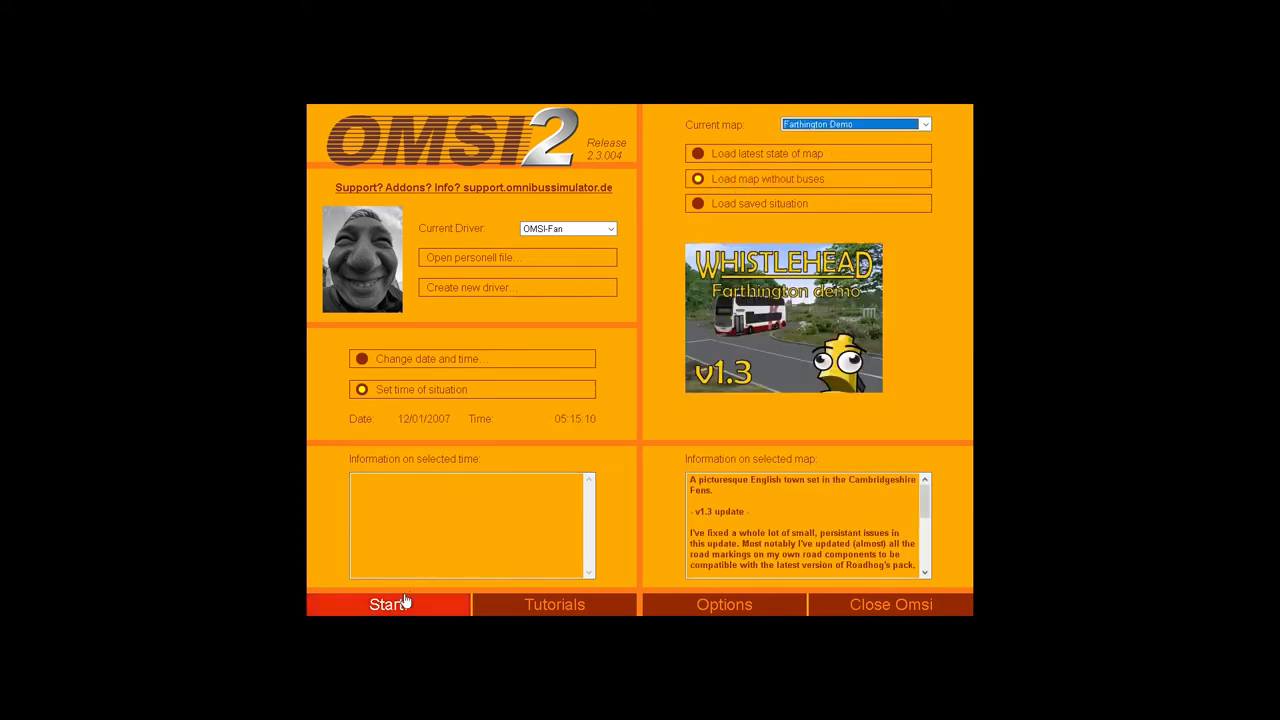
click(388, 604)
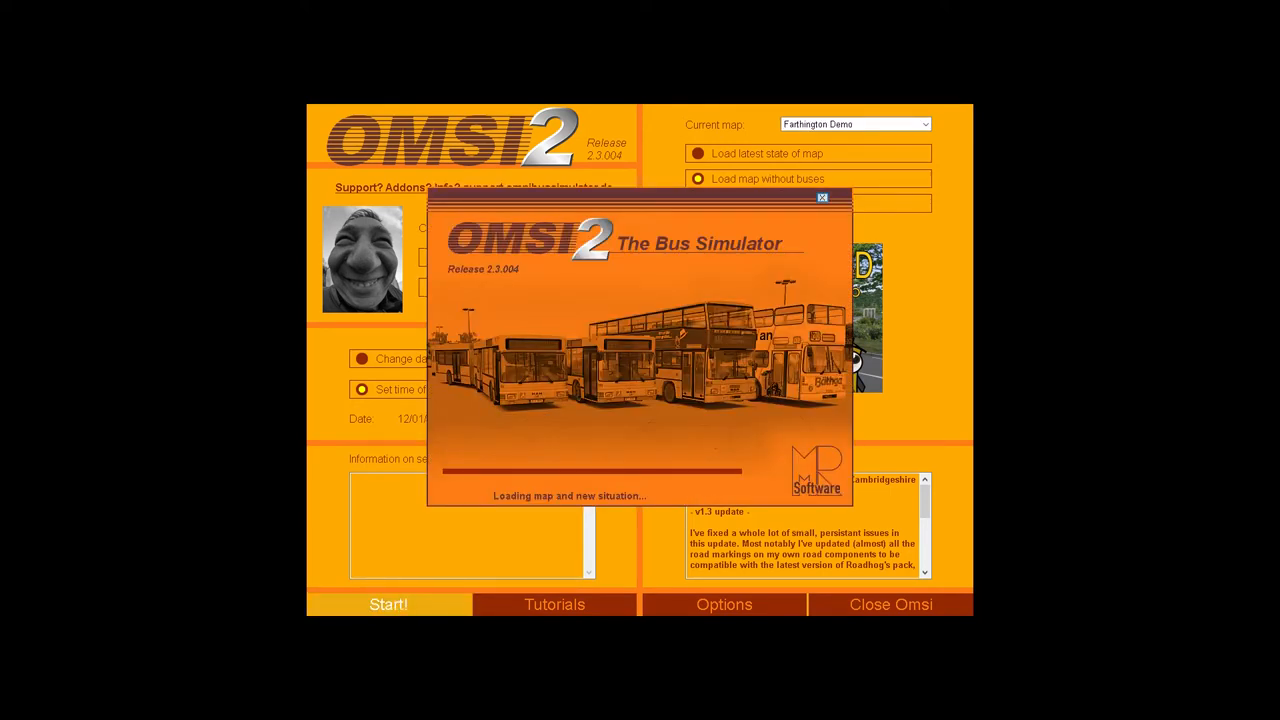
Set Farthington Bus Station as the entry point and confirm the position
click(388, 604)
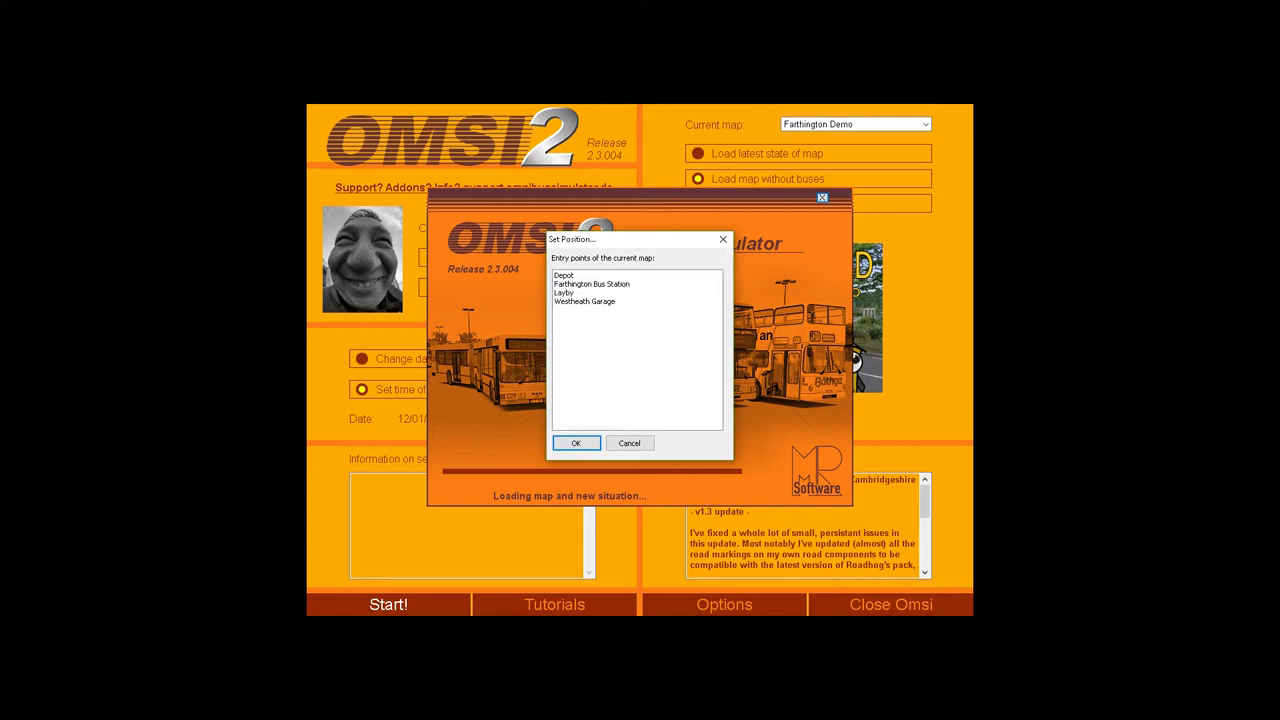
click(592, 284)
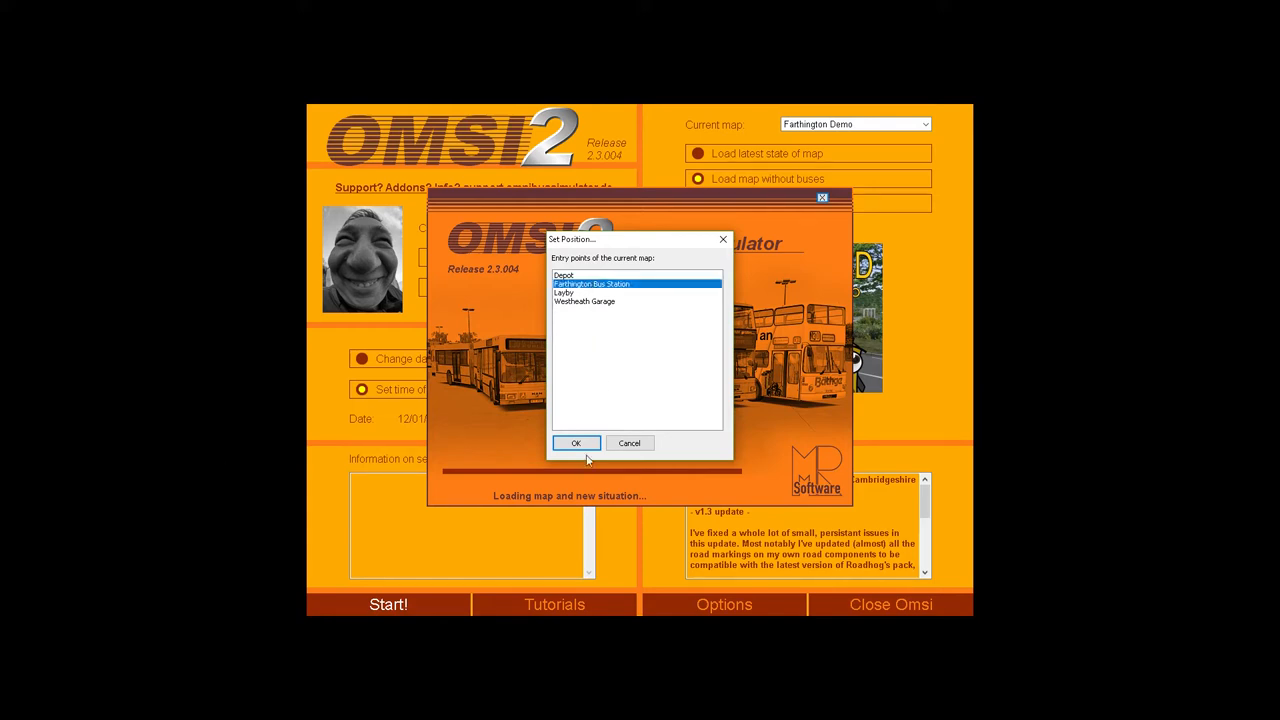
click(16, 708)
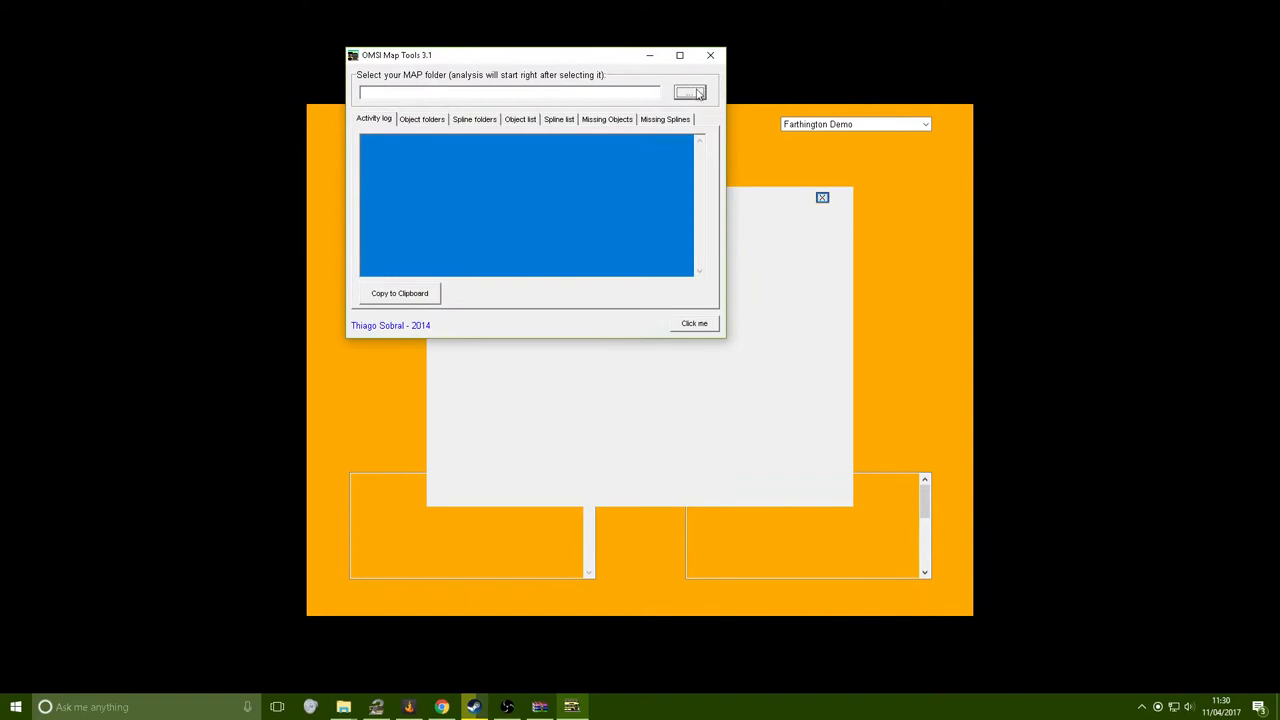
Analyse the maps\Farthington Demo folder, confirming zero missing objects and splines
click(688, 92)
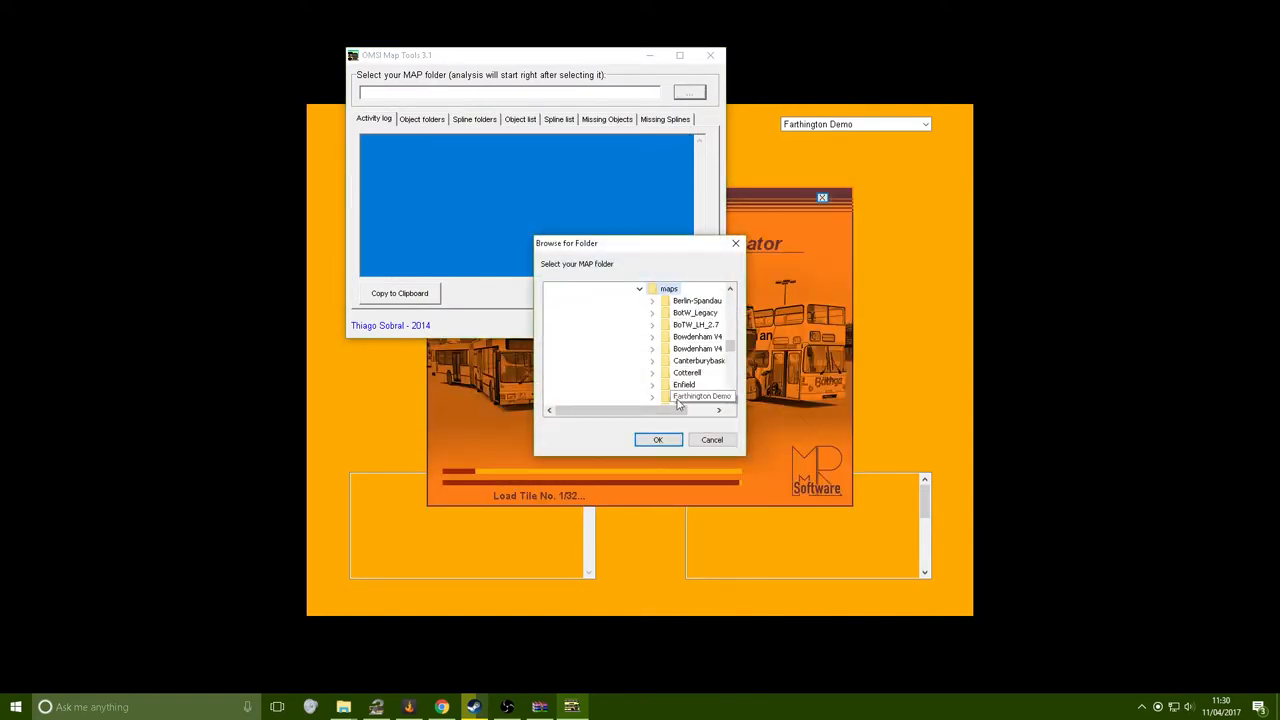
scroll(down, 3)
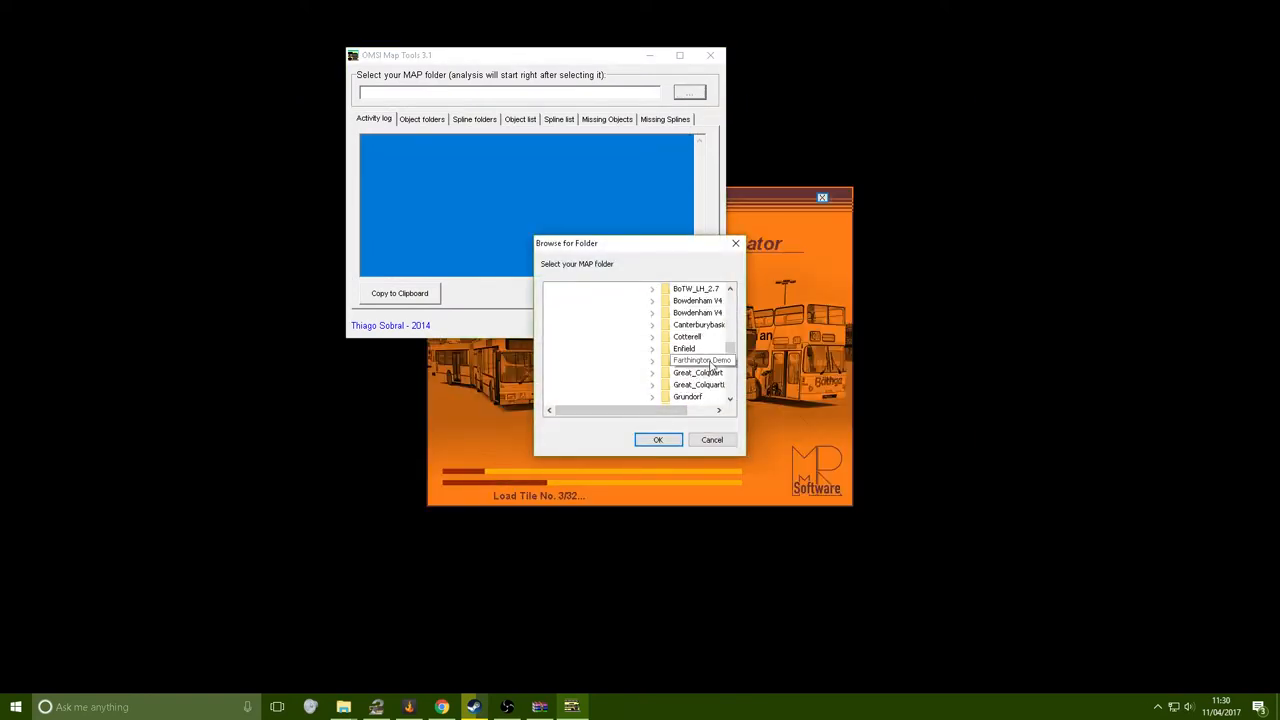
click(656, 440)
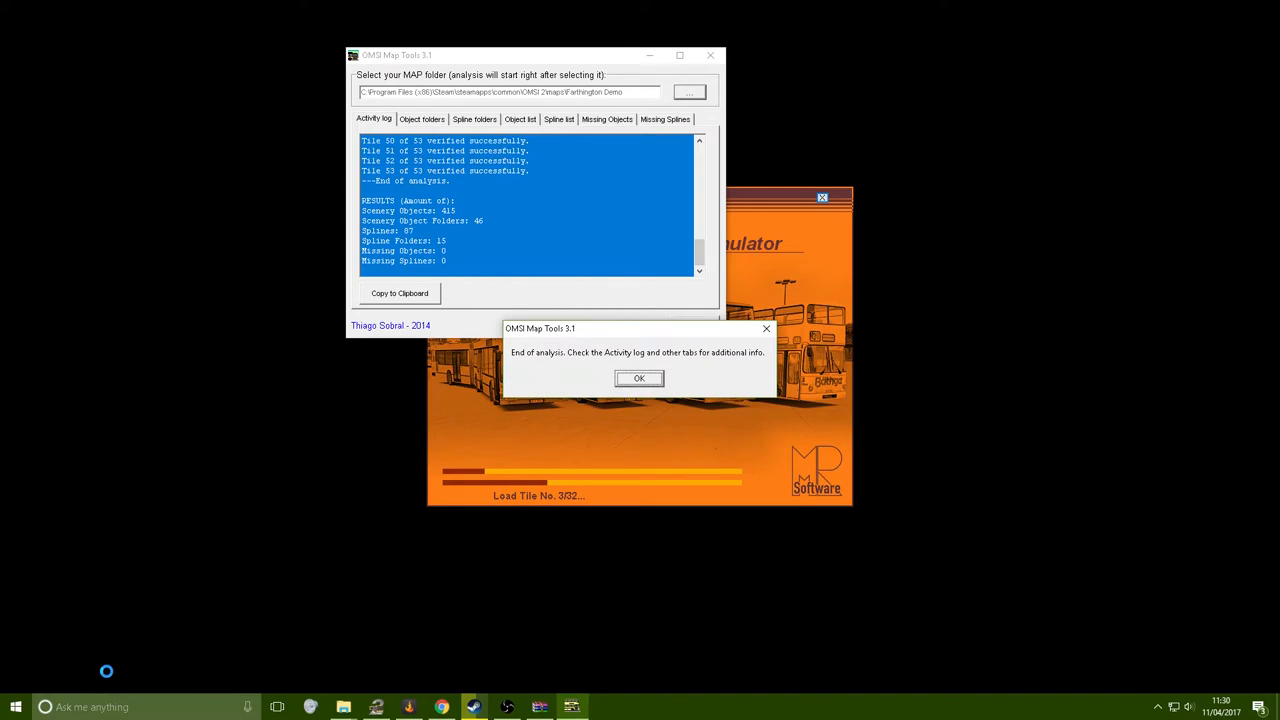
click(640, 378)
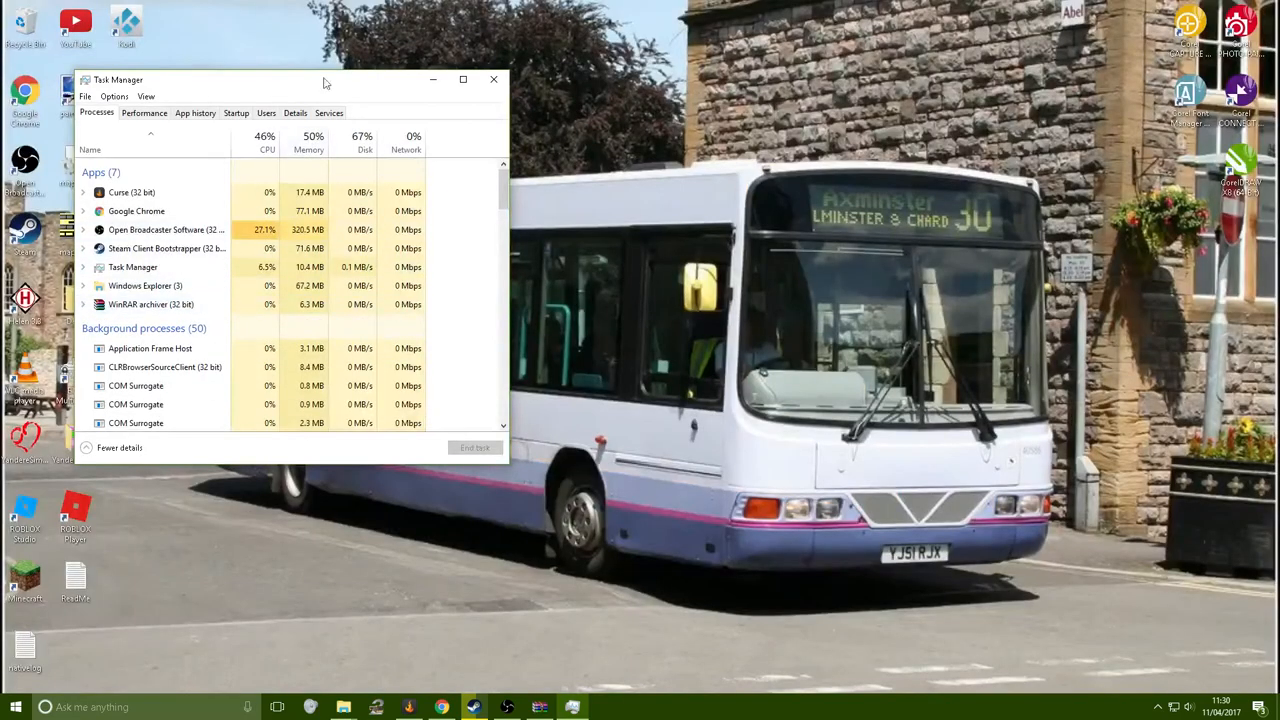
Close Task Manager and return to the FellowsFilm release announcements page in Chrome
click(492, 80)
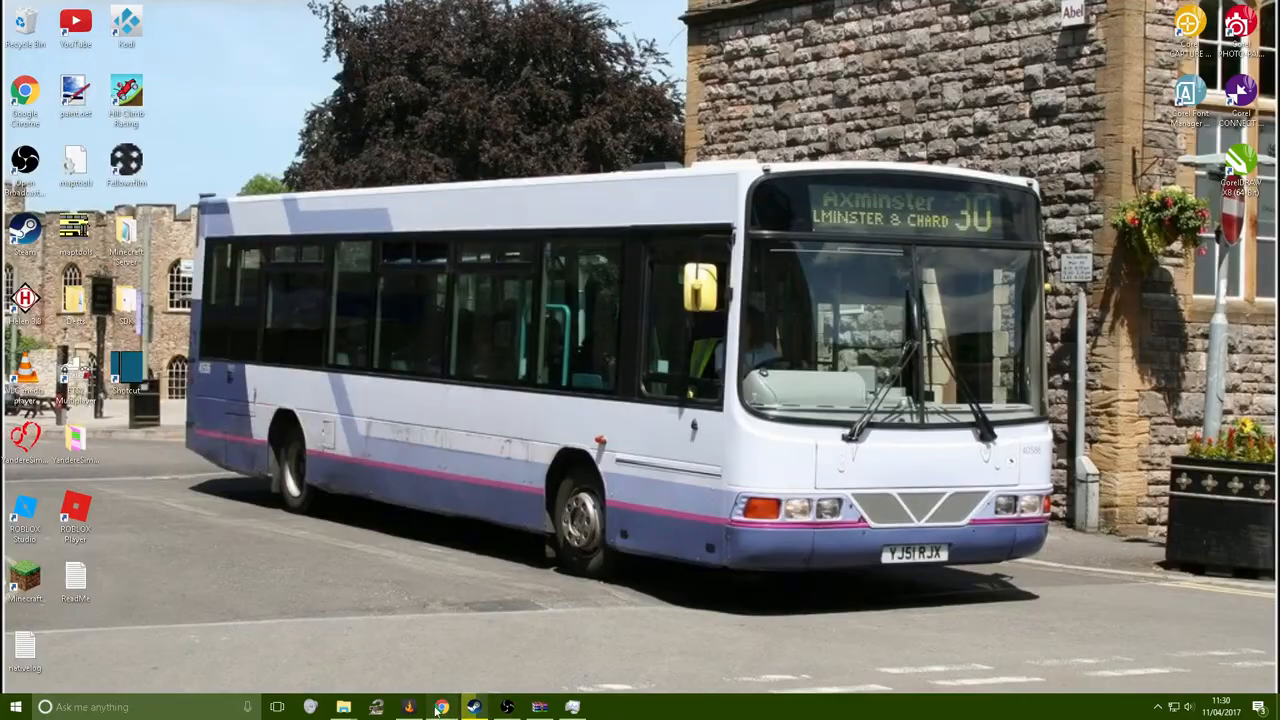
click(440, 708)
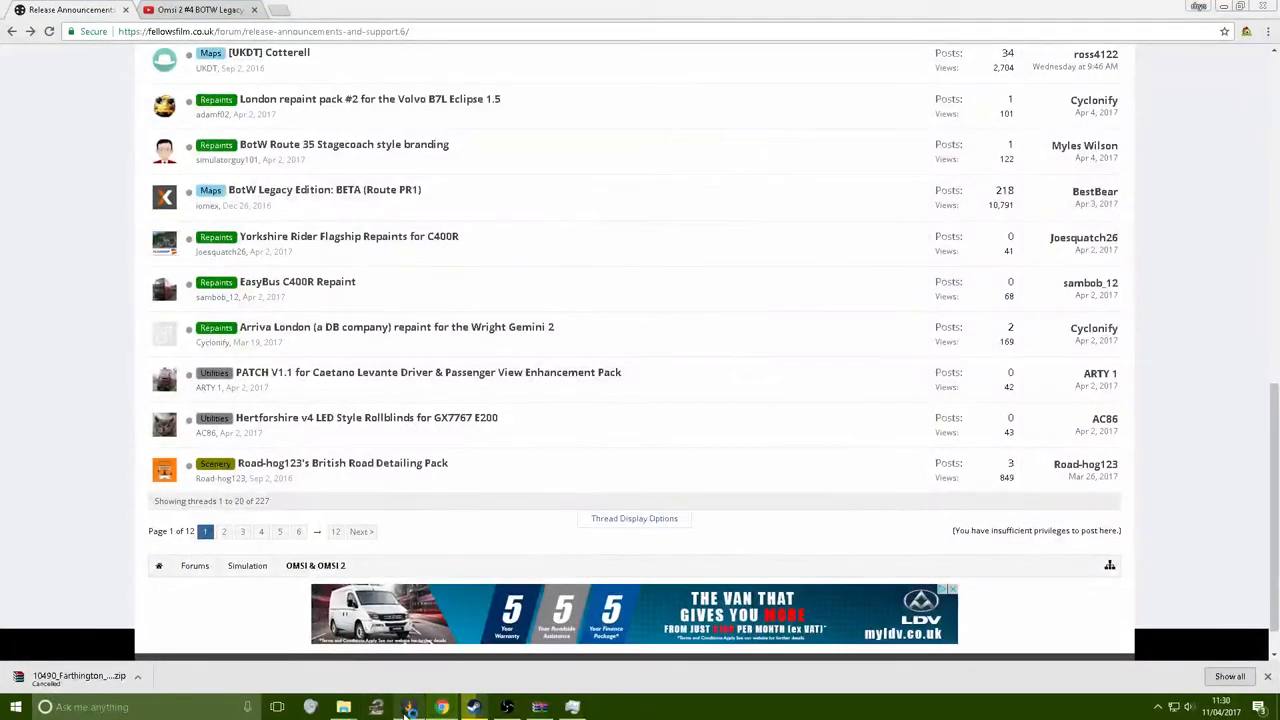
mouse_move(584, 224)
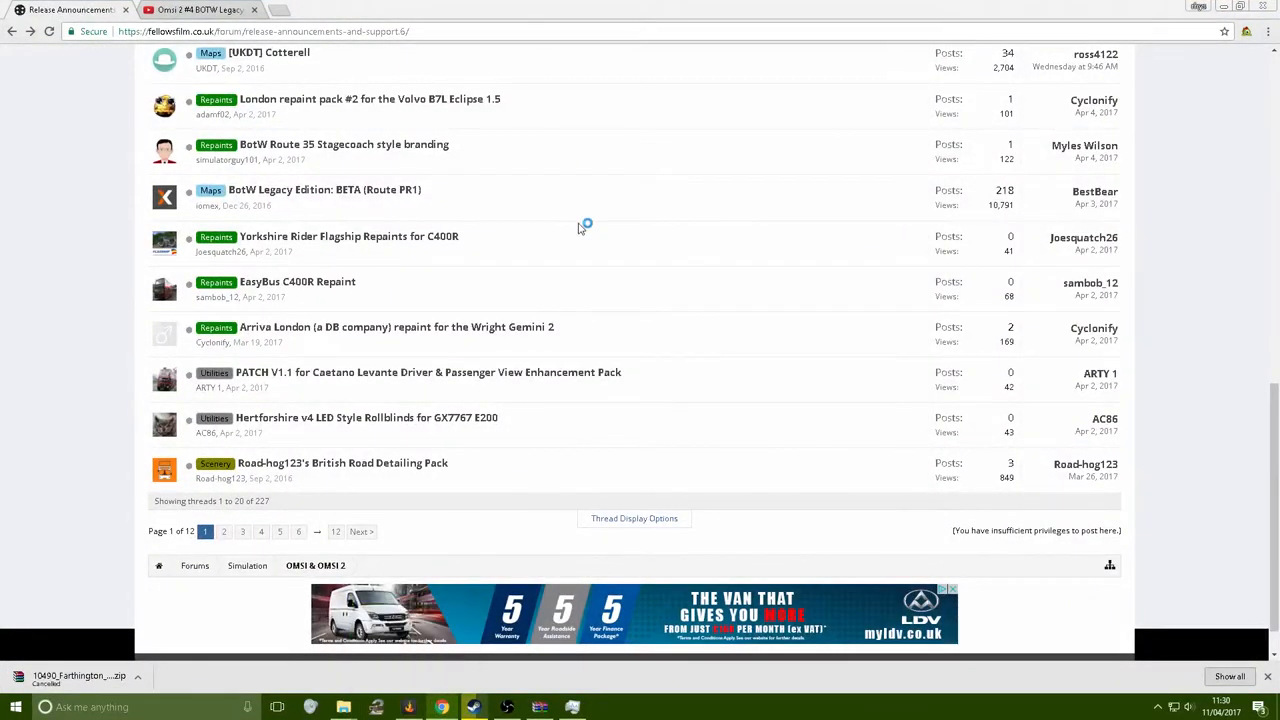
mouse_move(544, 276)
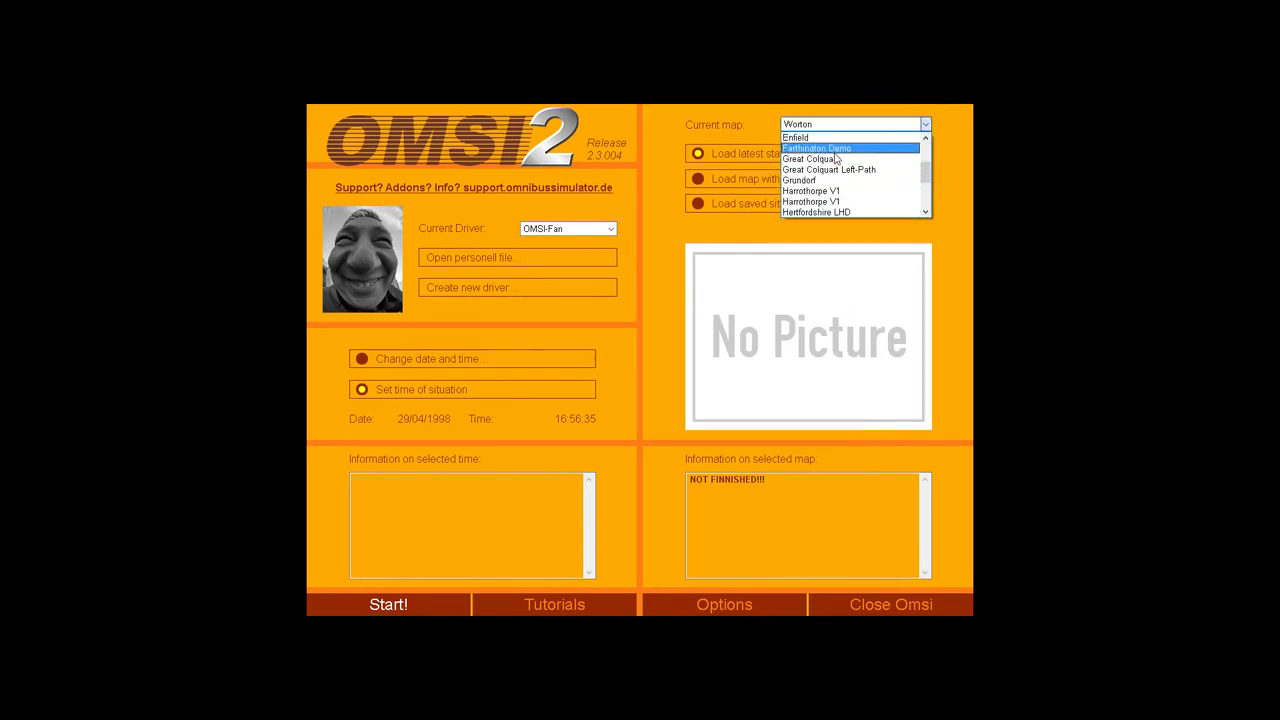
Select Farthington Demo from the Current map dropdown and start loading it again
click(816, 148)
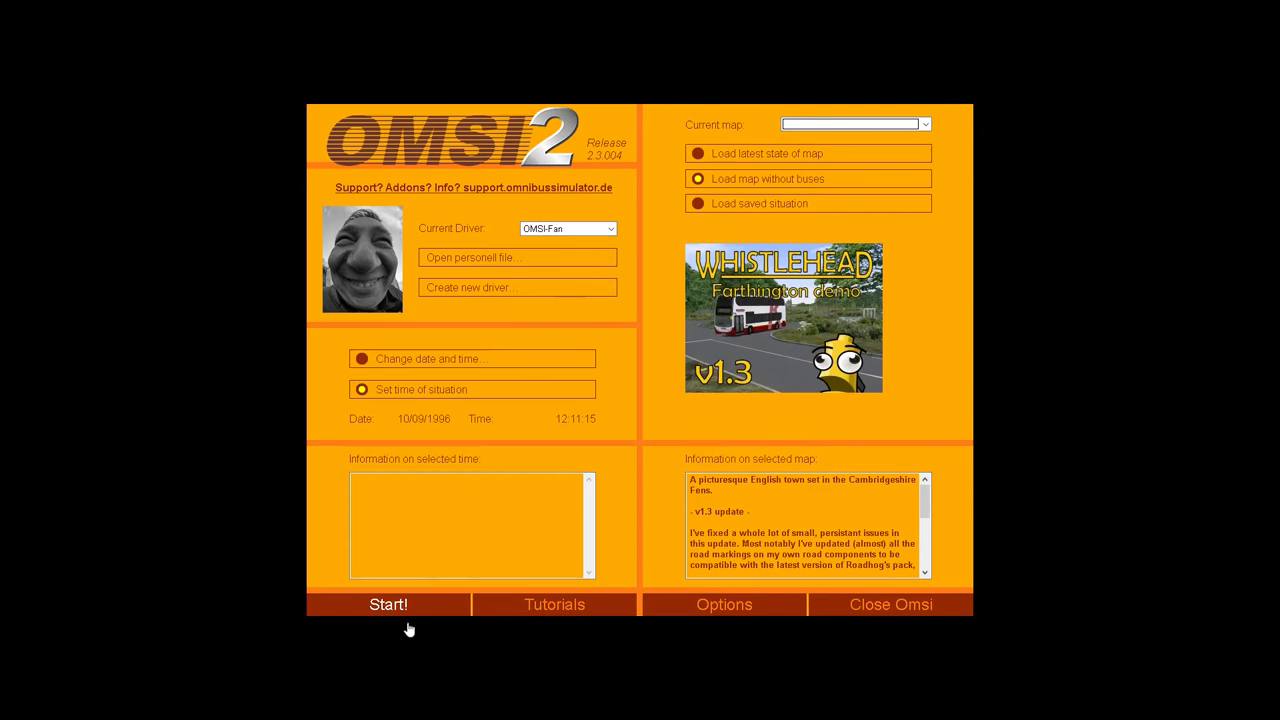
click(850, 124)
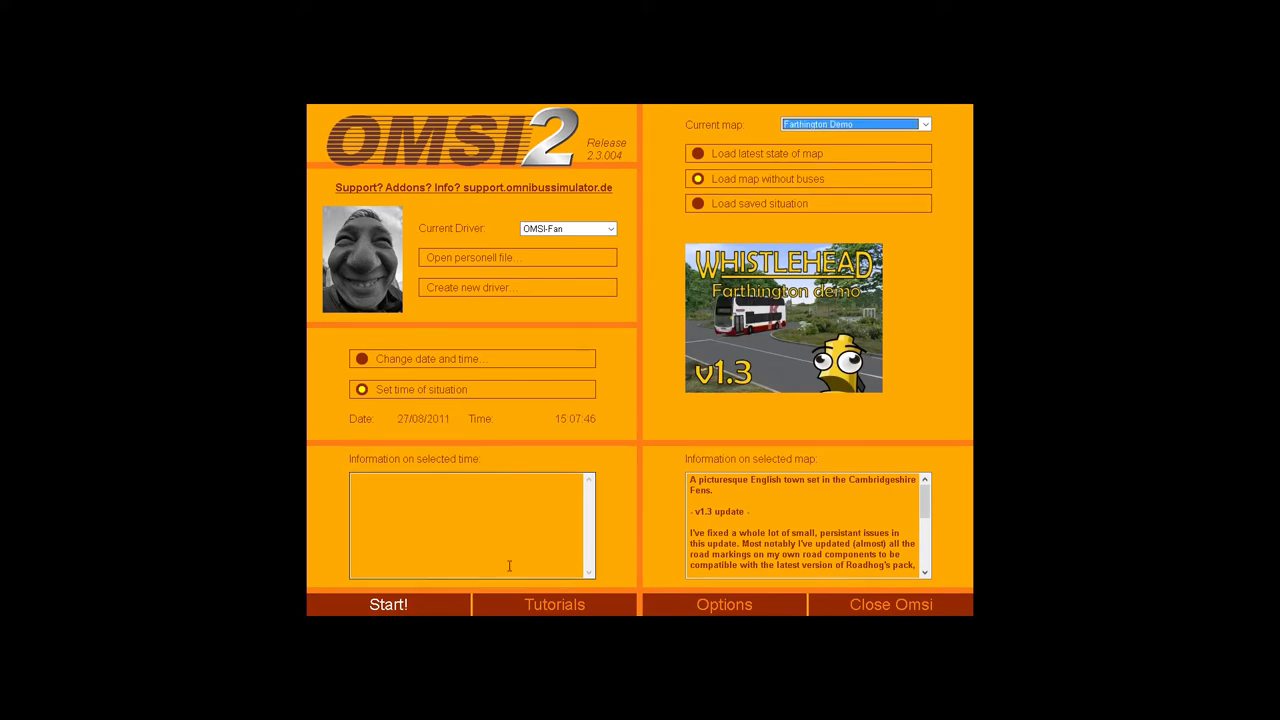
click(388, 604)
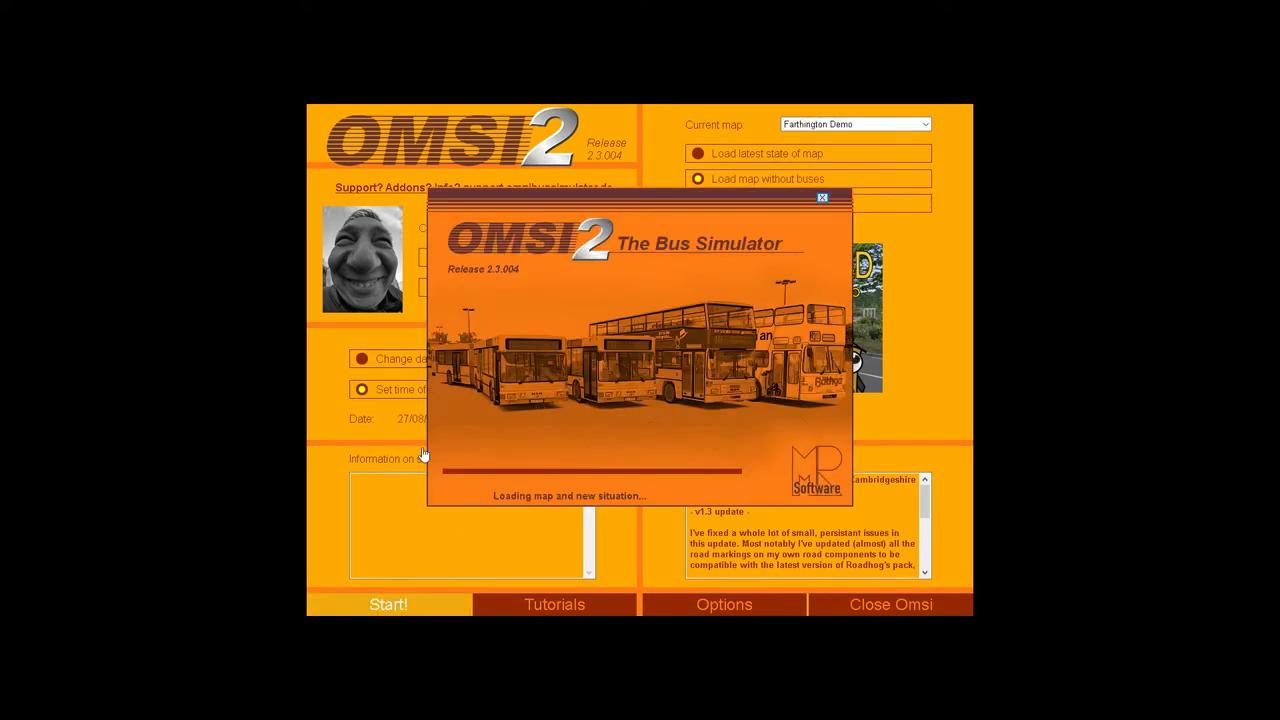
Choose Farthington Bus Station in Set Position and confirm to begin loading
click(388, 604)
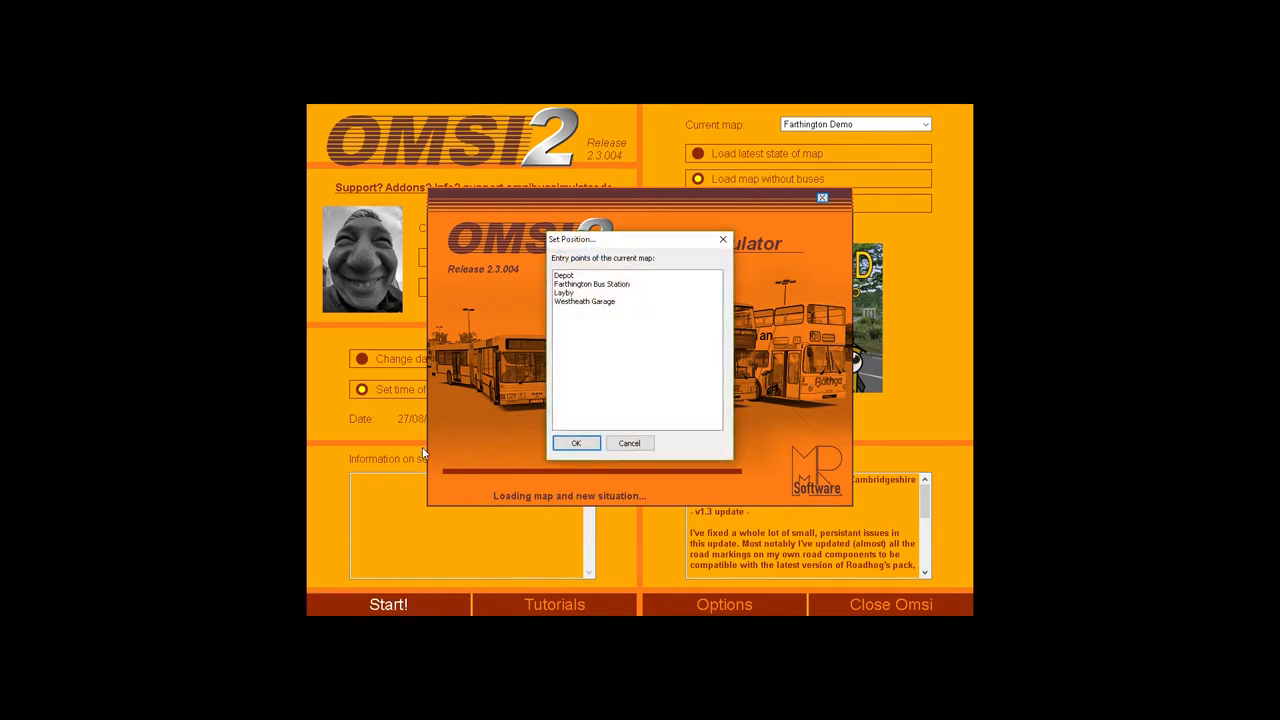
click(592, 284)
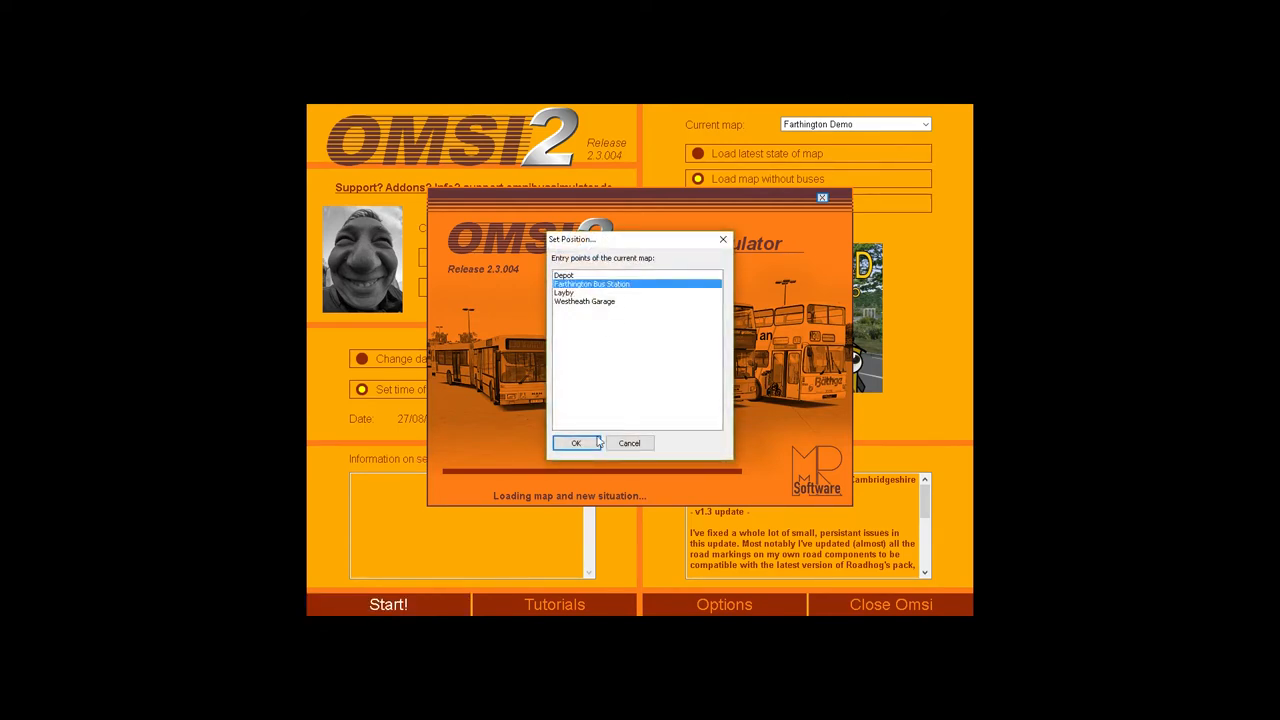
click(576, 444)
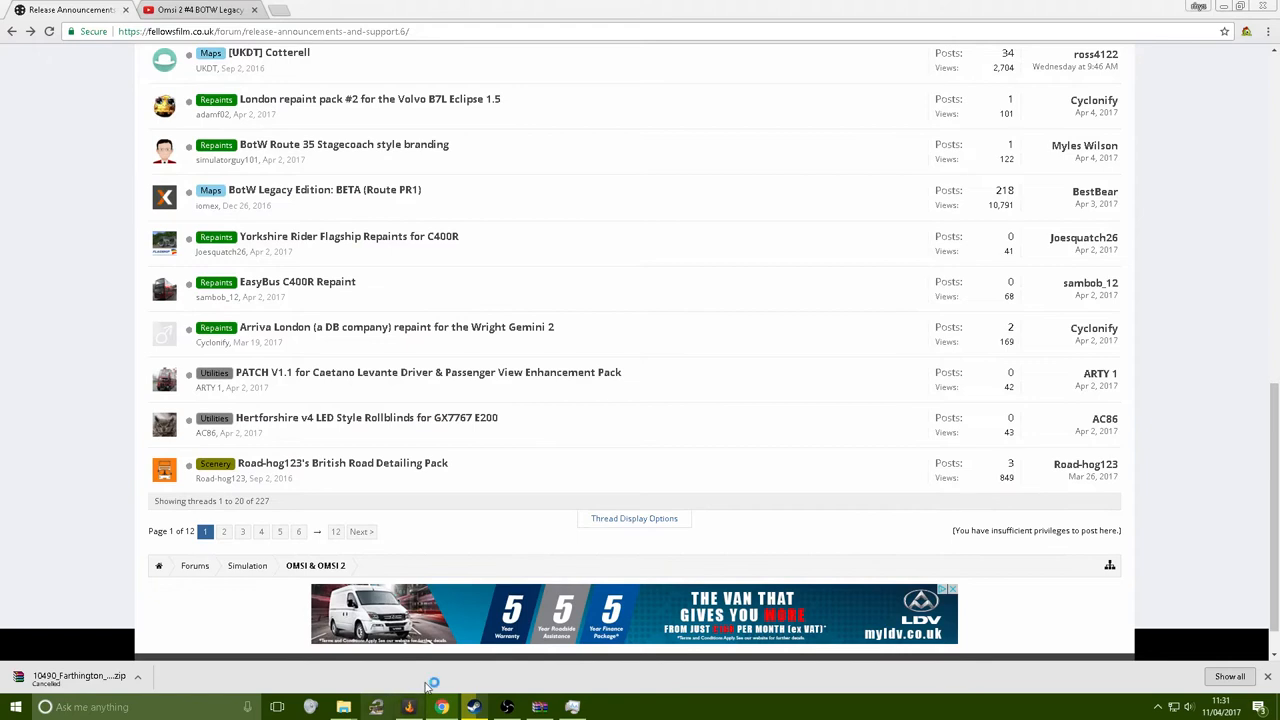
mouse_move(440, 684)
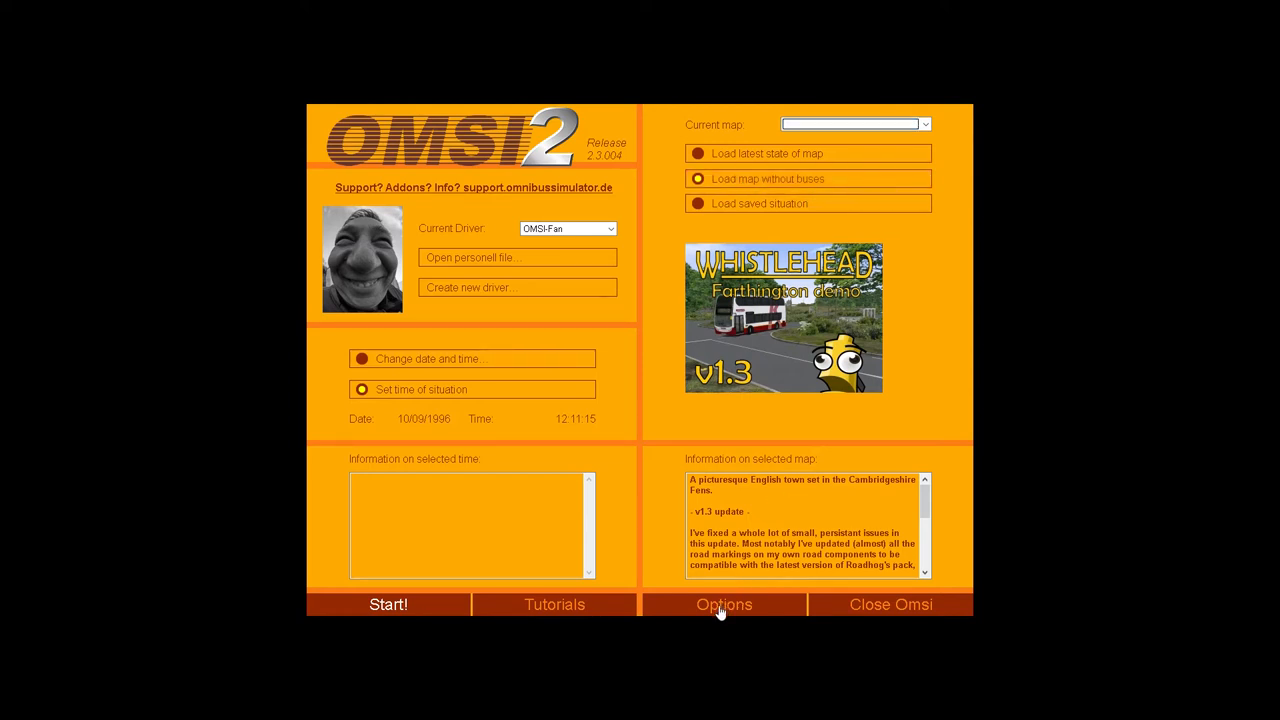
click(724, 604)
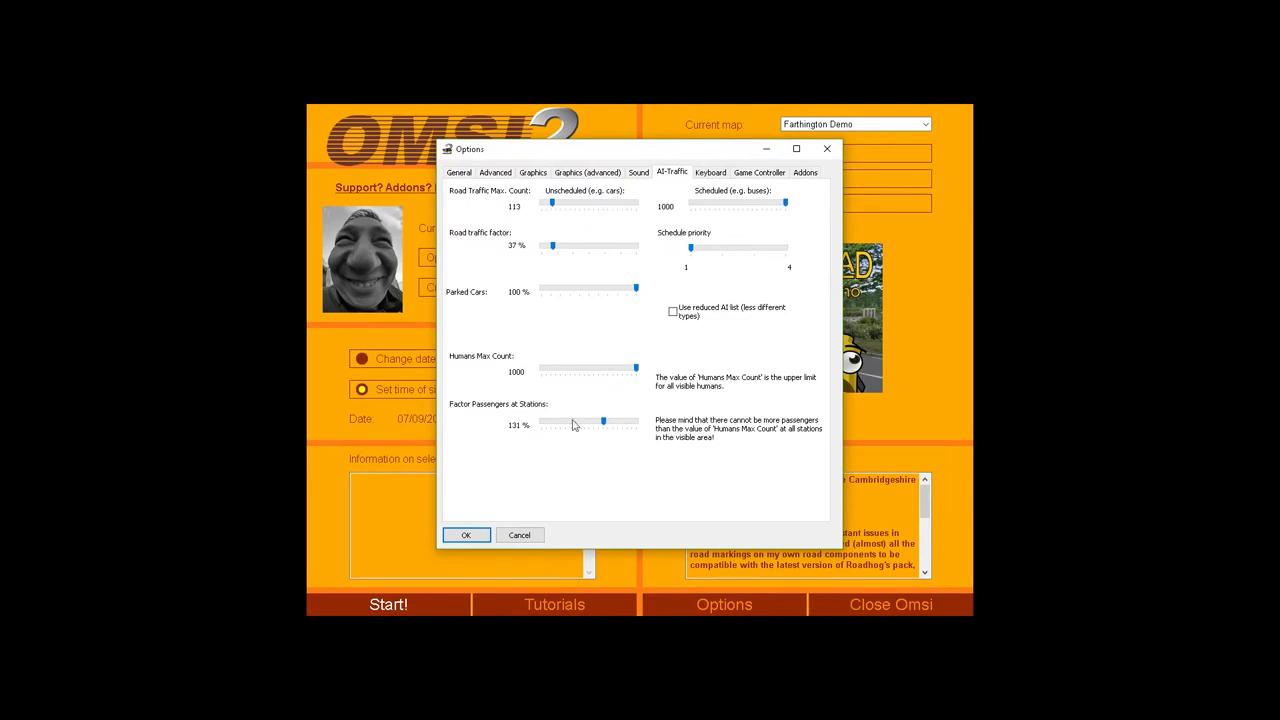
mouse_move(576, 420)
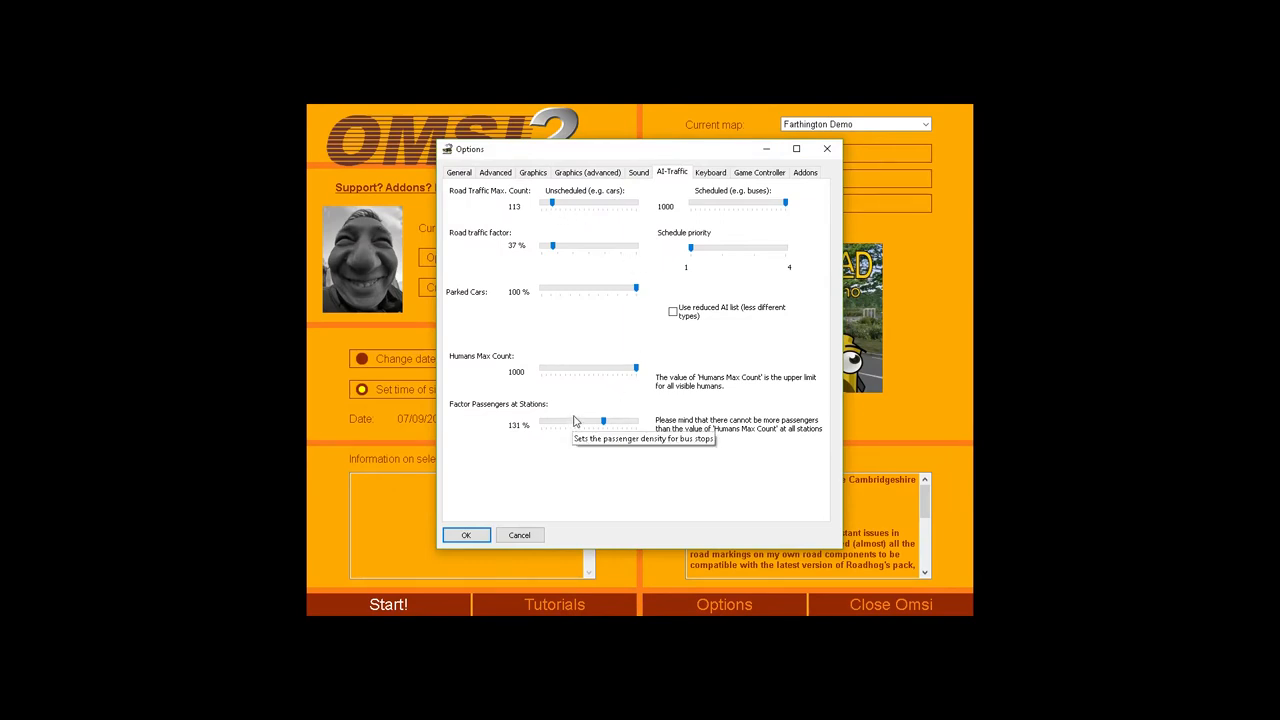
click(672, 312)
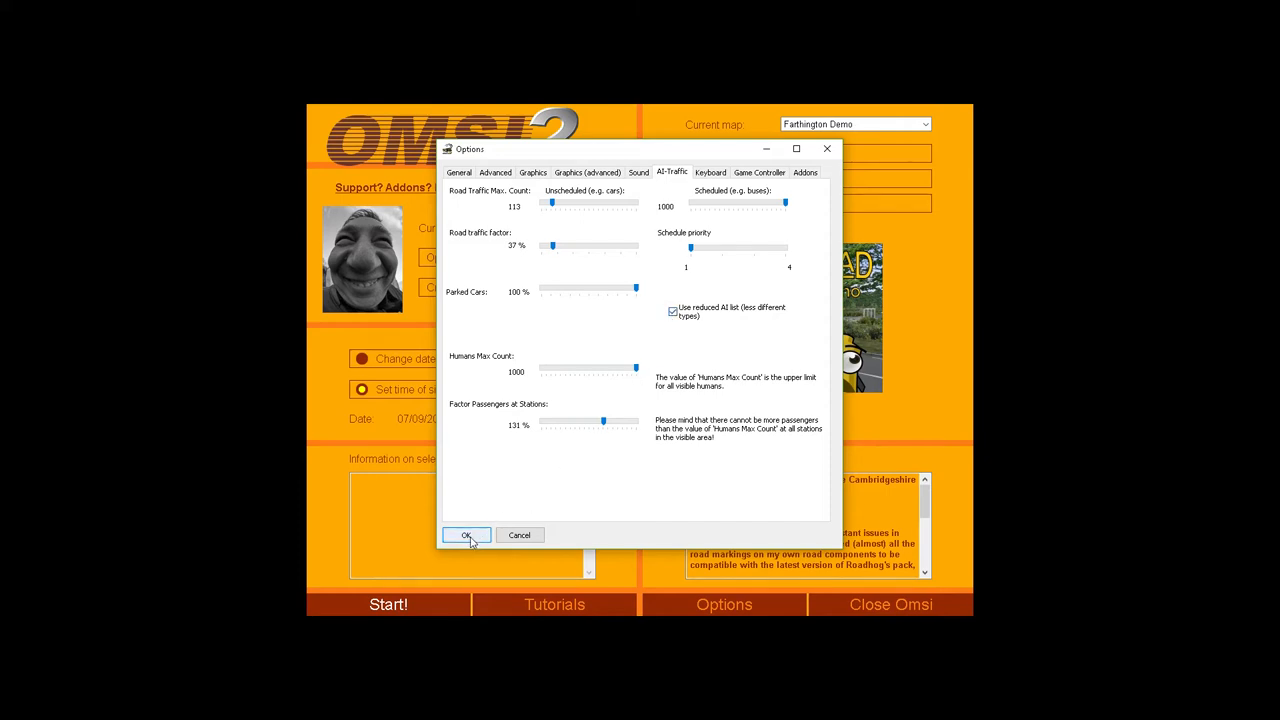
click(466, 536)
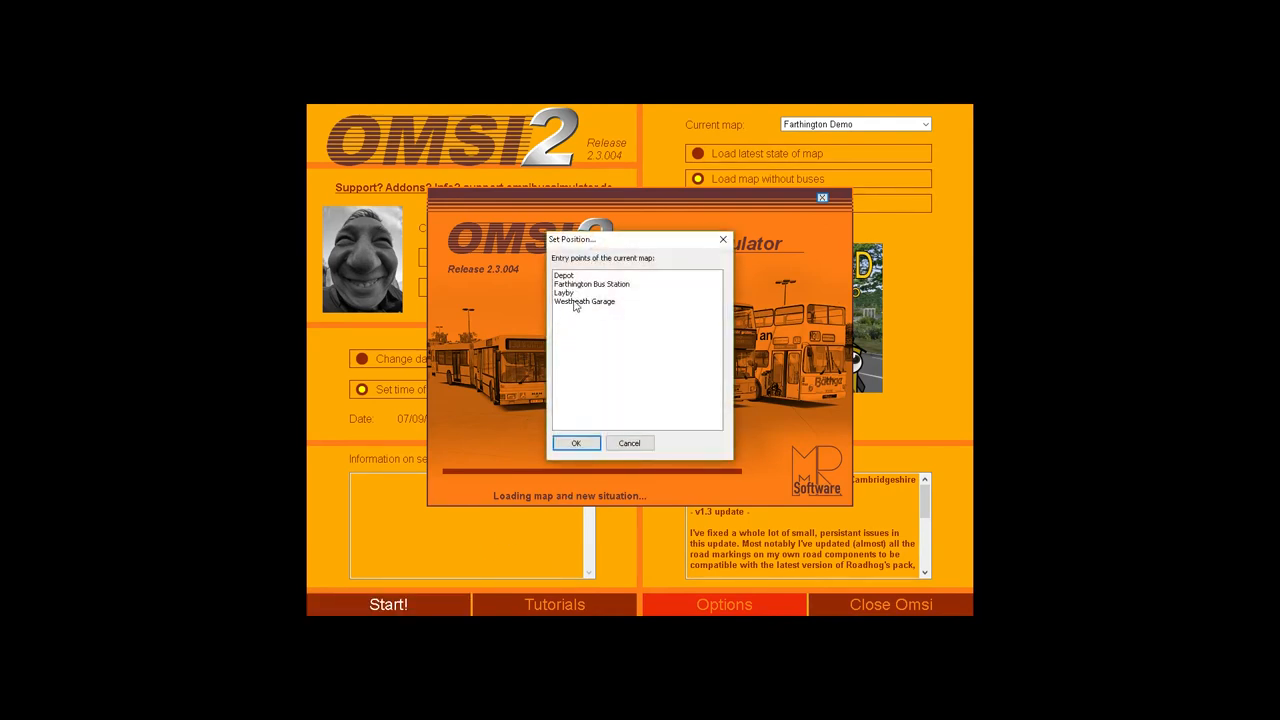
Start the Farthington Demo map from the chosen entry point in Set Position
click(576, 444)
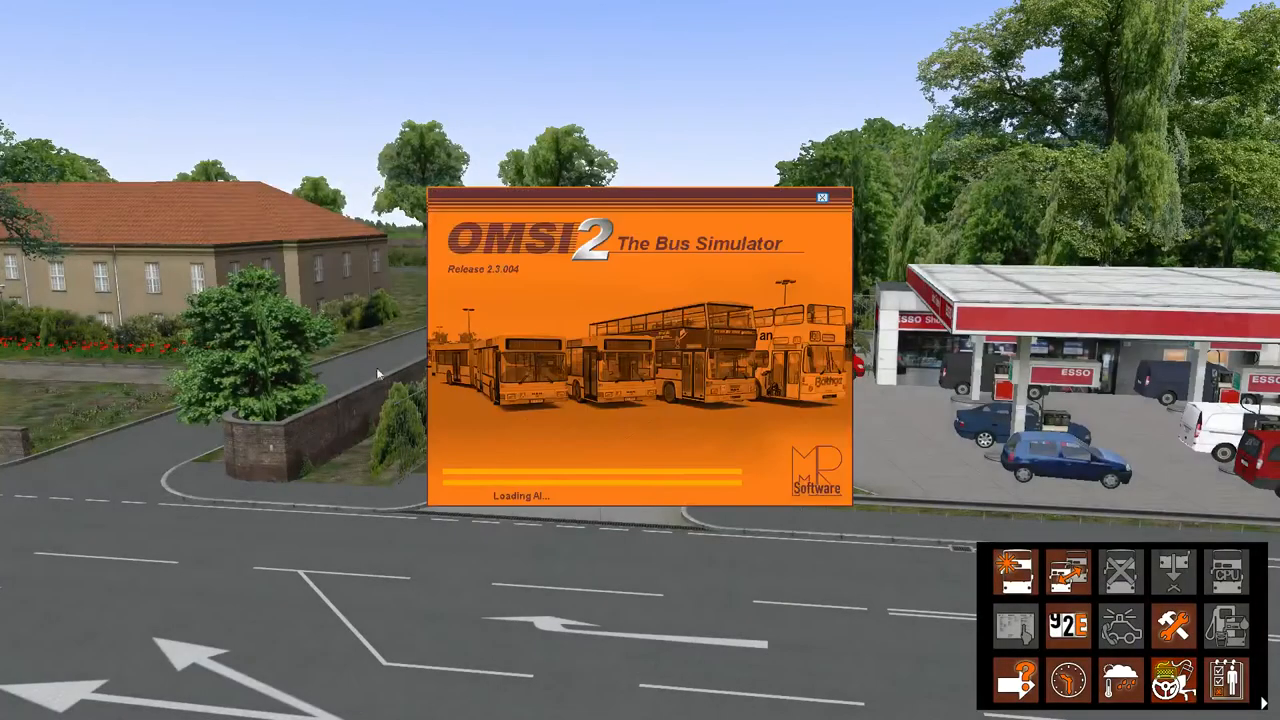
mouse_move(588, 524)
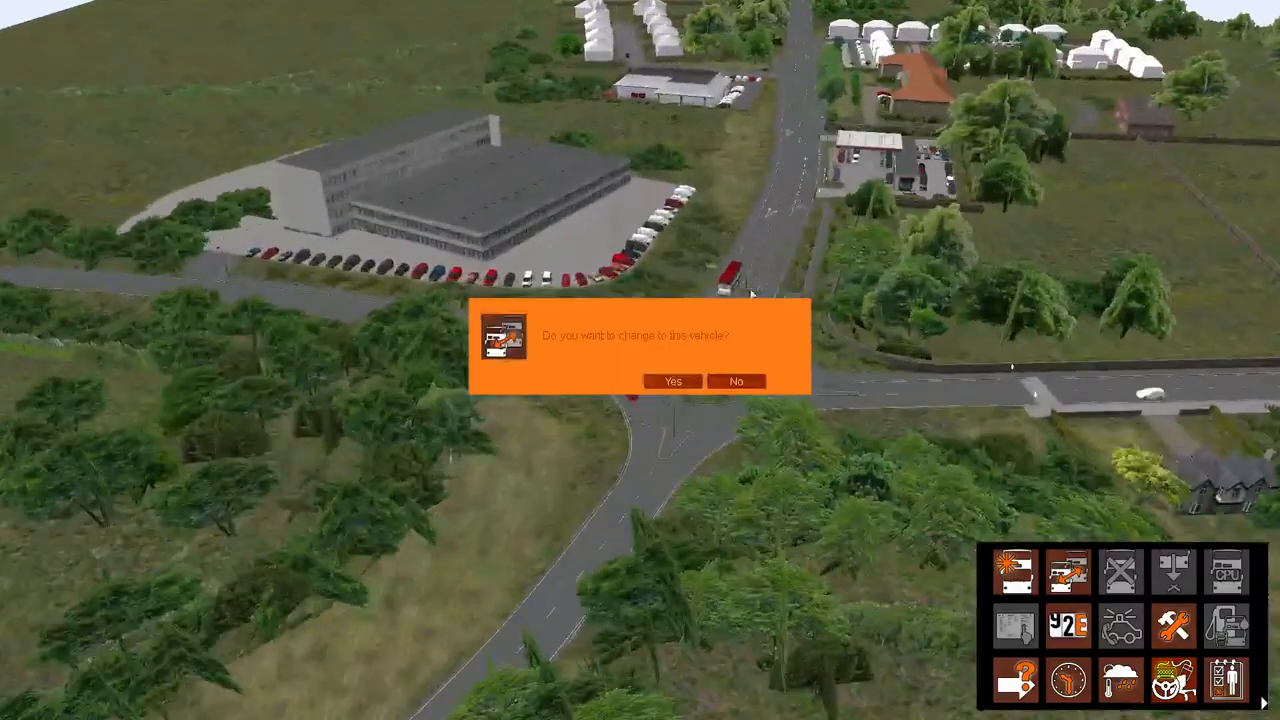
Confirm switching control to the red and cream double-decker bus
click(672, 380)
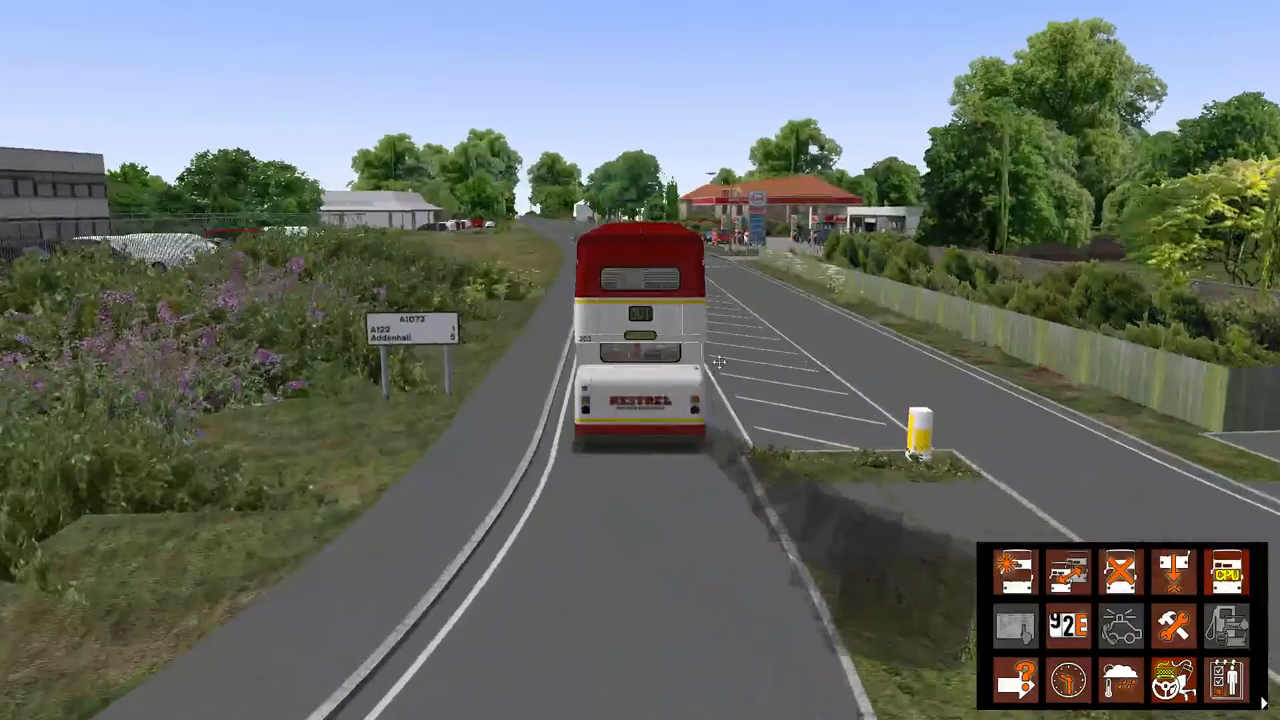